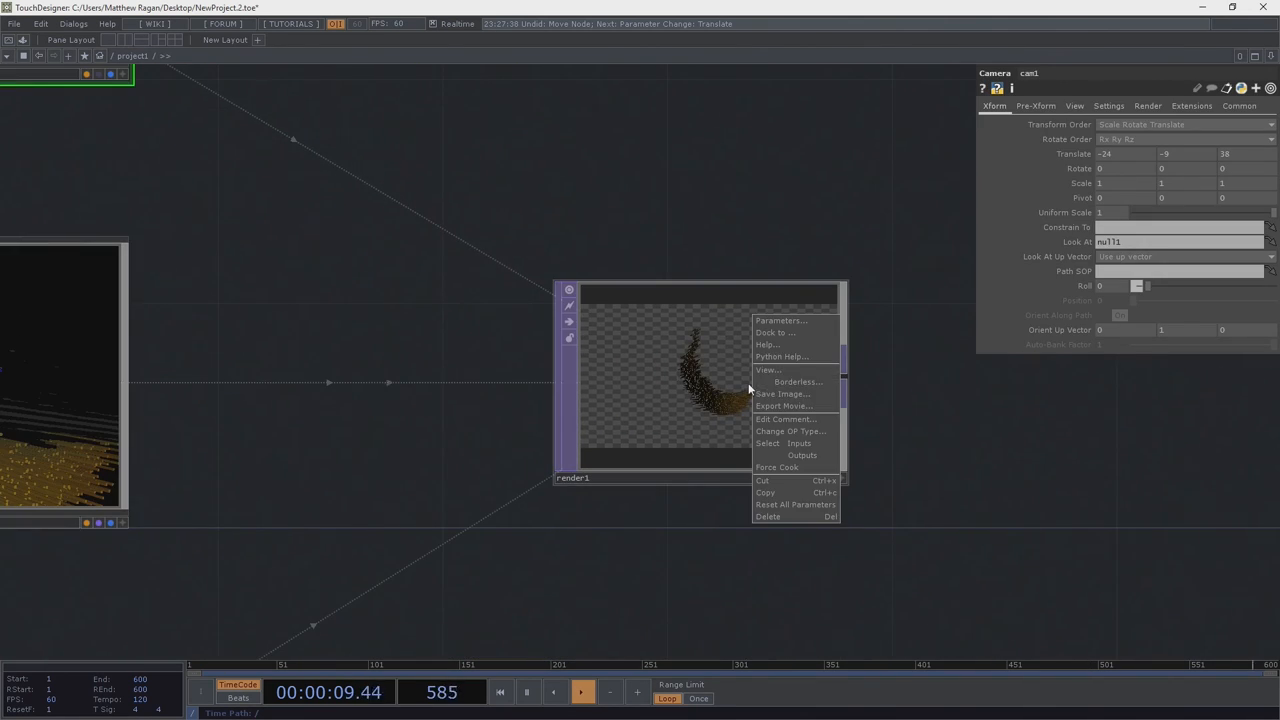
Close the step3 and render1 preview windows and dive into the instances component
left_click(768, 368)
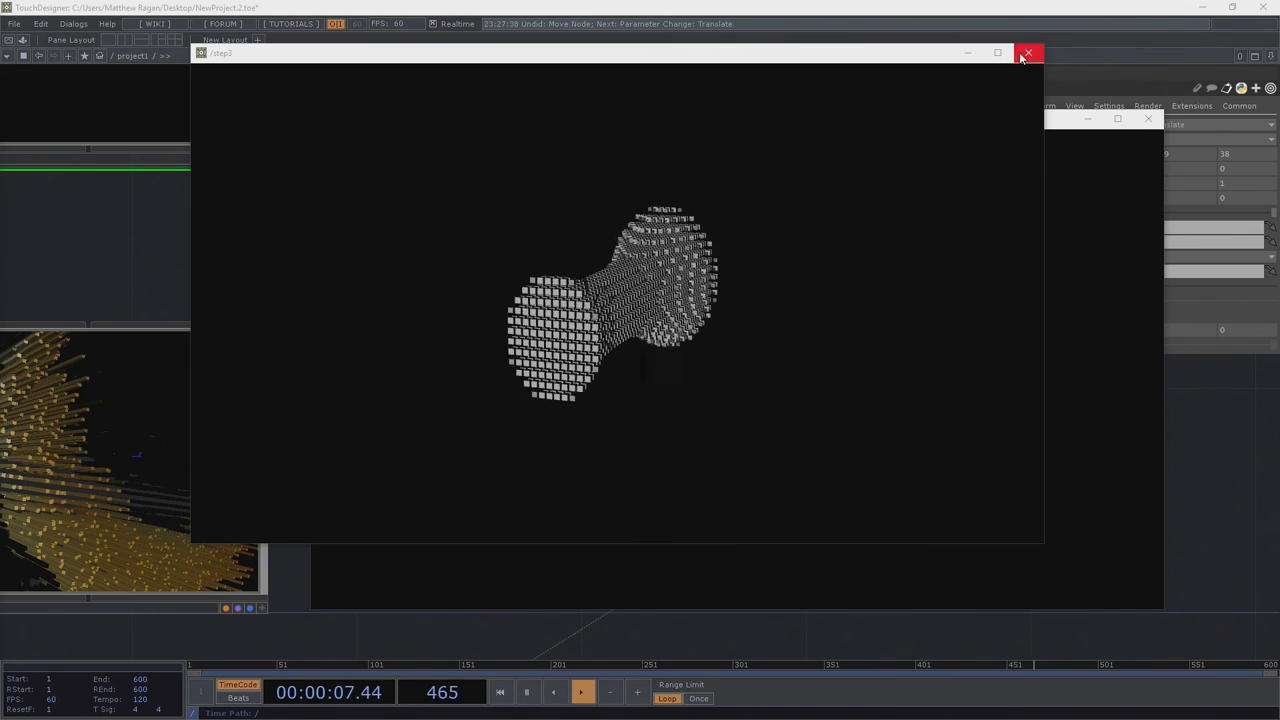
left_click(1028, 53)
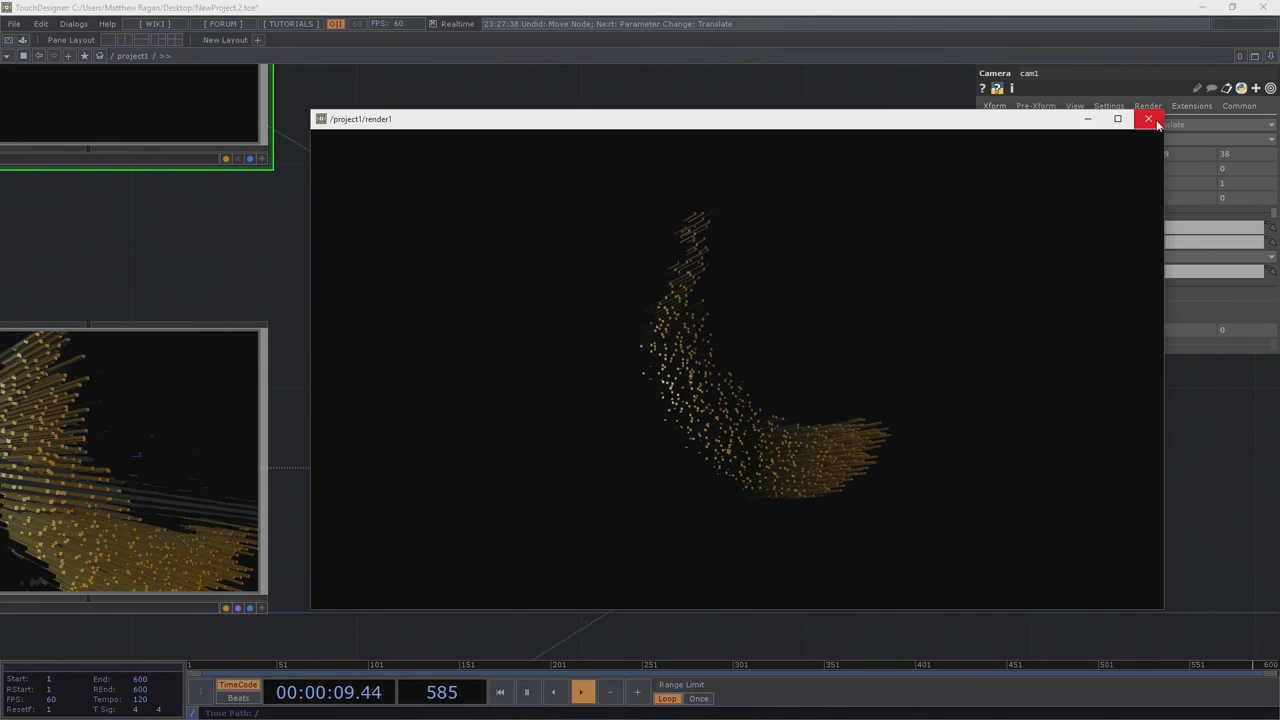
left_click(1147, 119)
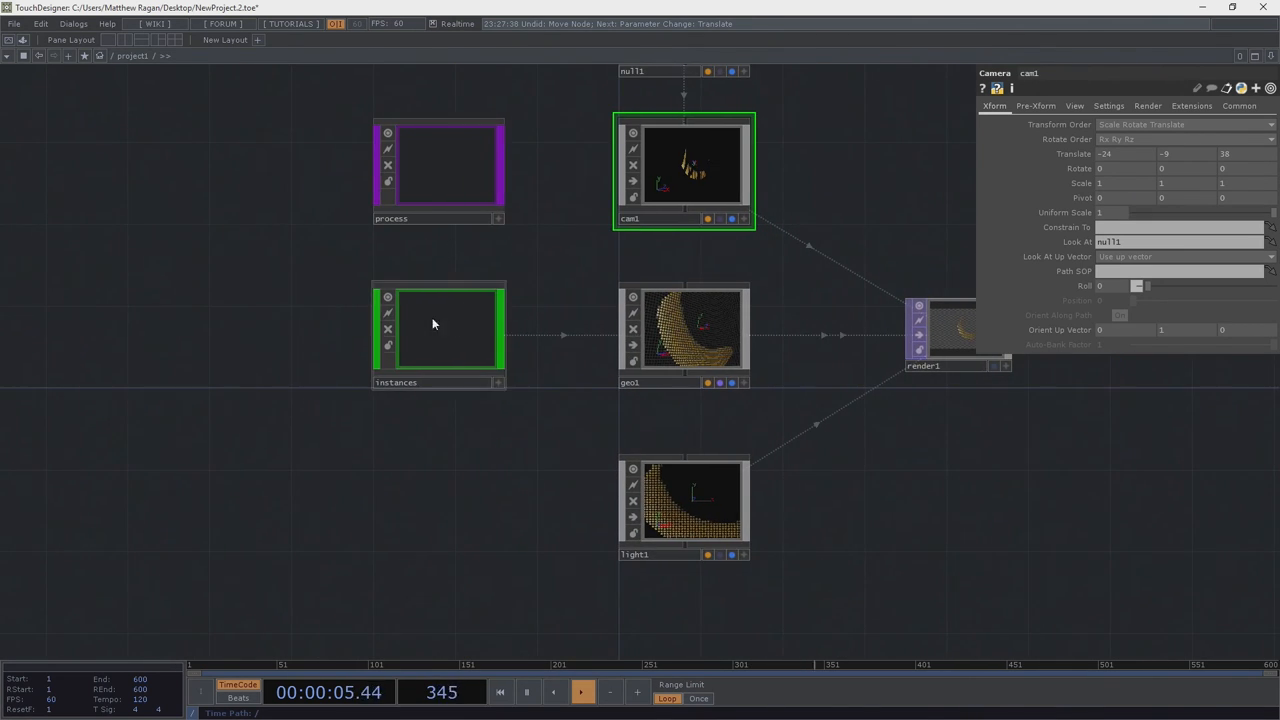
double_click(436, 328)
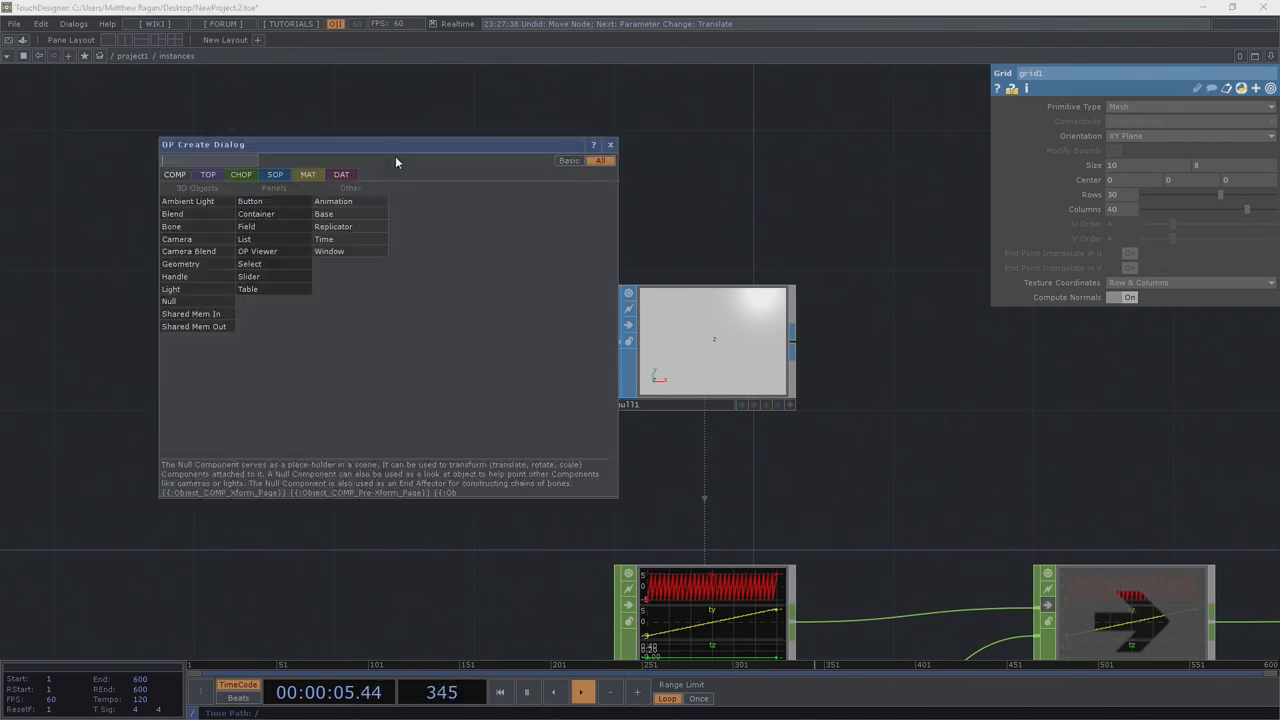
Create a Box SOP from the SOP list by typing 'box'
left_click(274, 174)
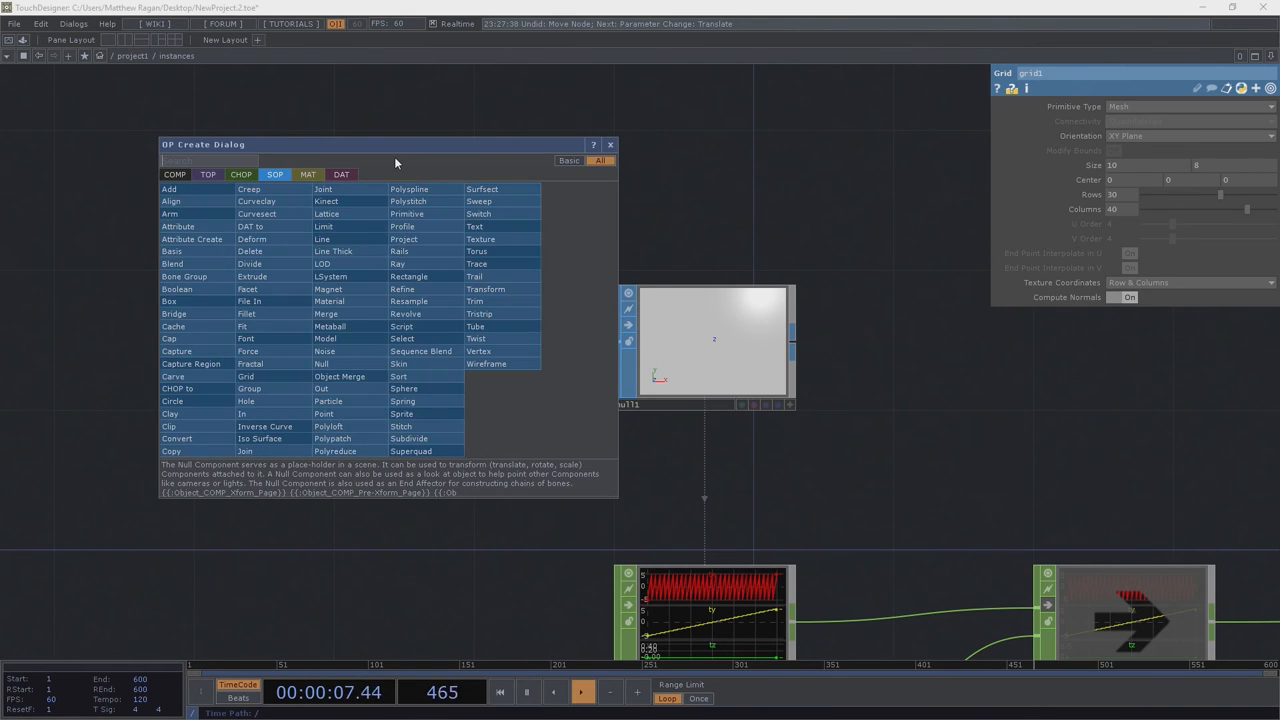
type("box")
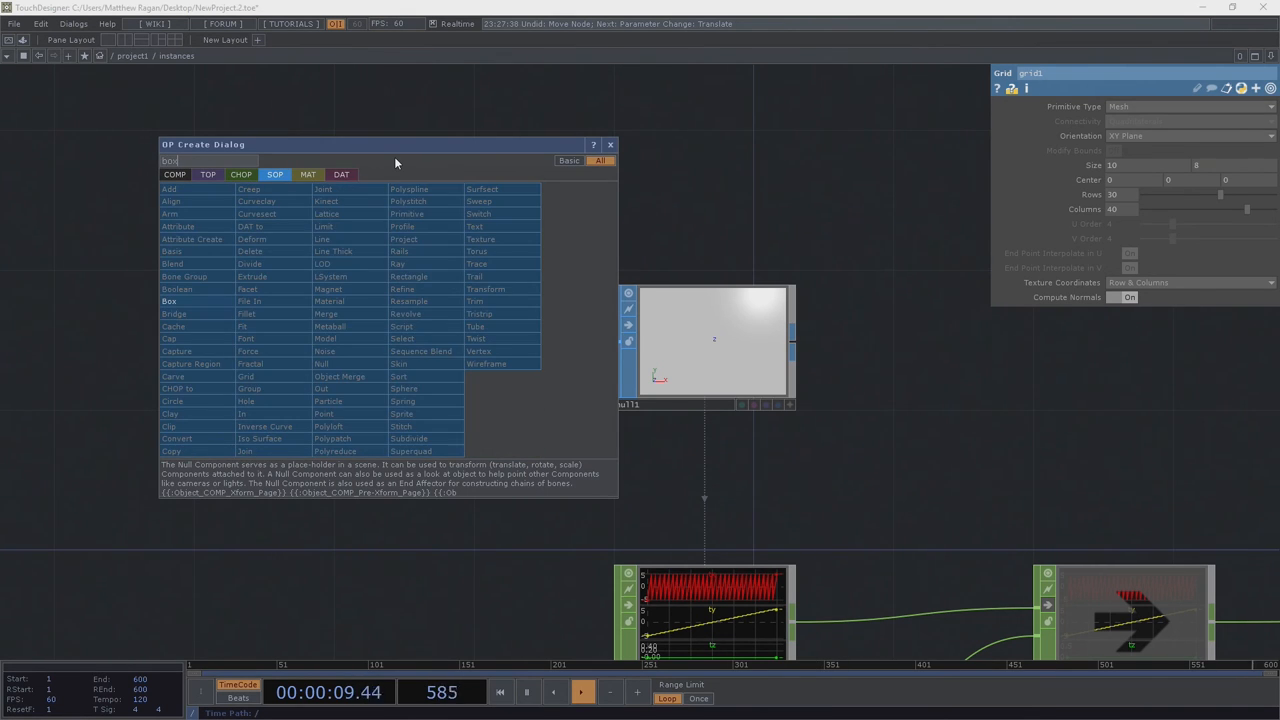
left_click(169, 301)
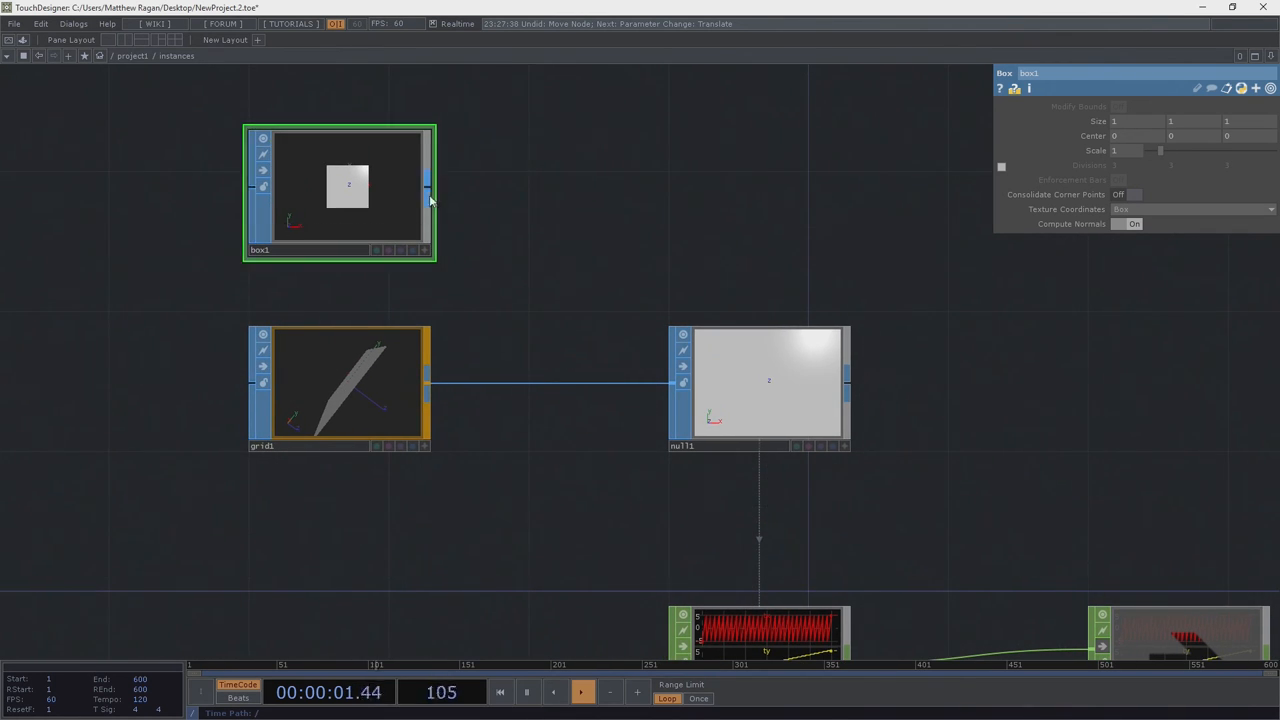
mouse_move(1070, 124)
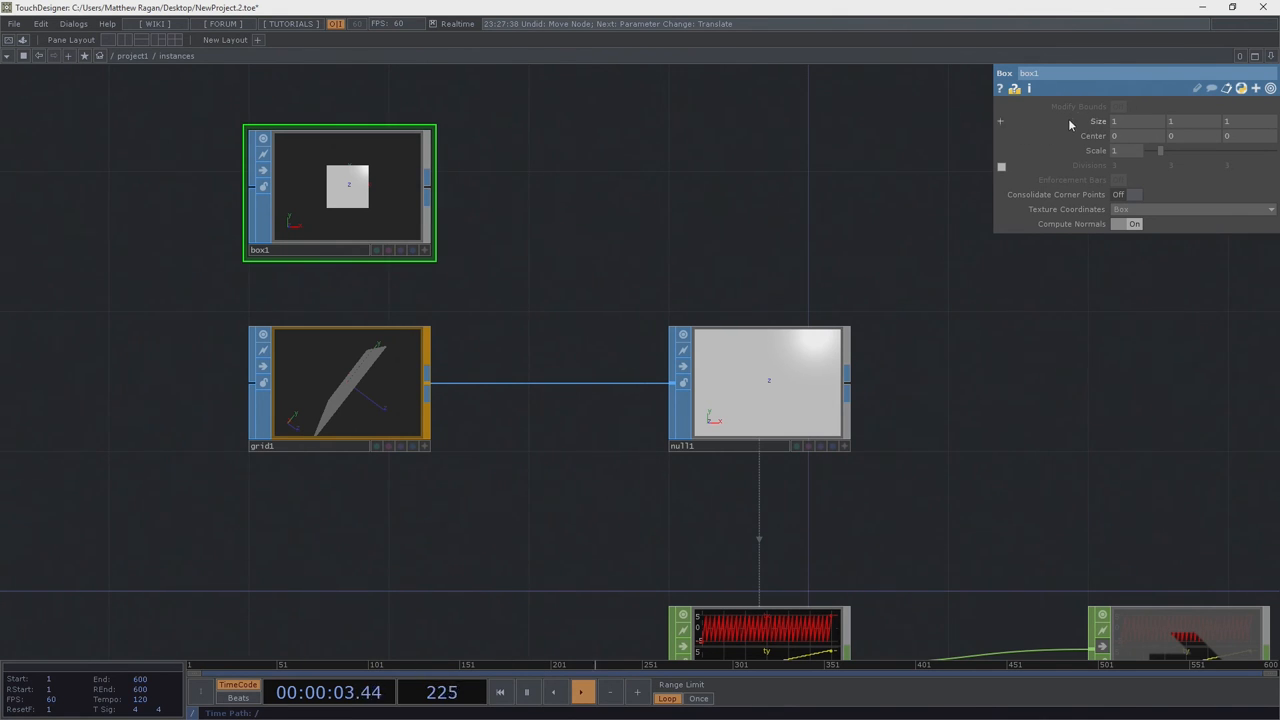
Split box1's Size into per-axis values 52, 50, 62 and orbit the preview
left_click(1001, 122)
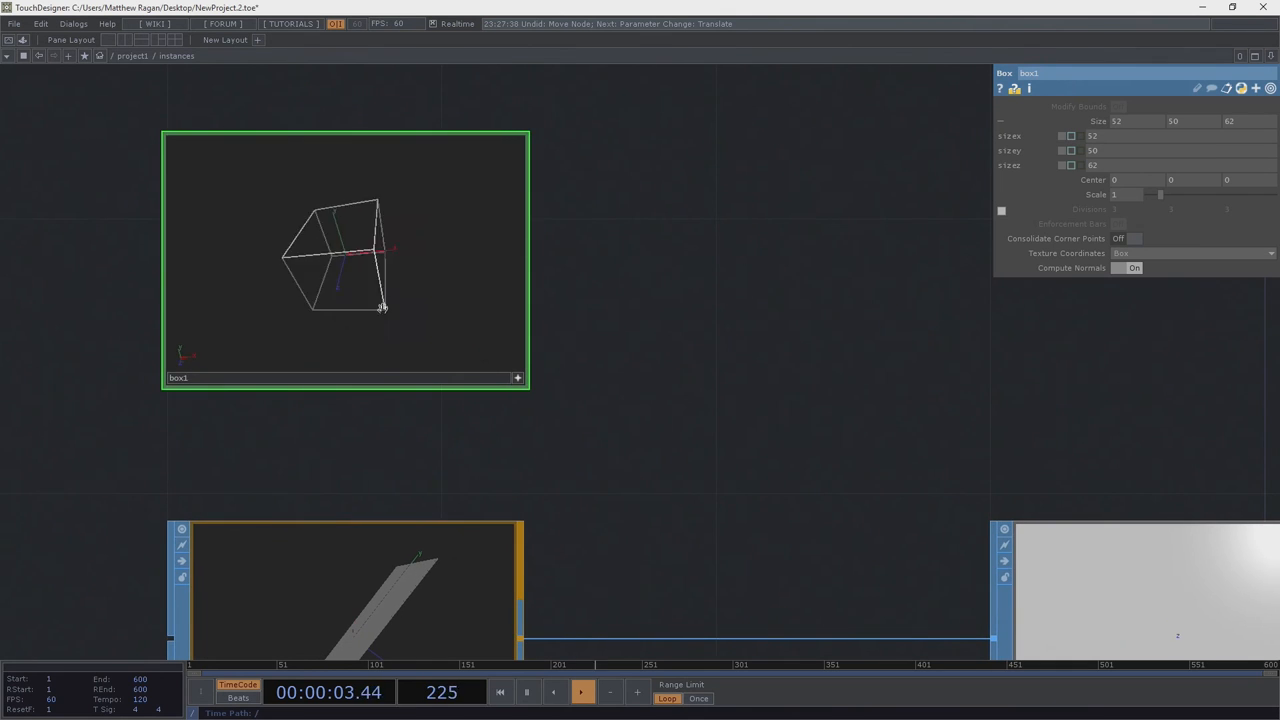
left_click_drag(380, 305, 403, 327)
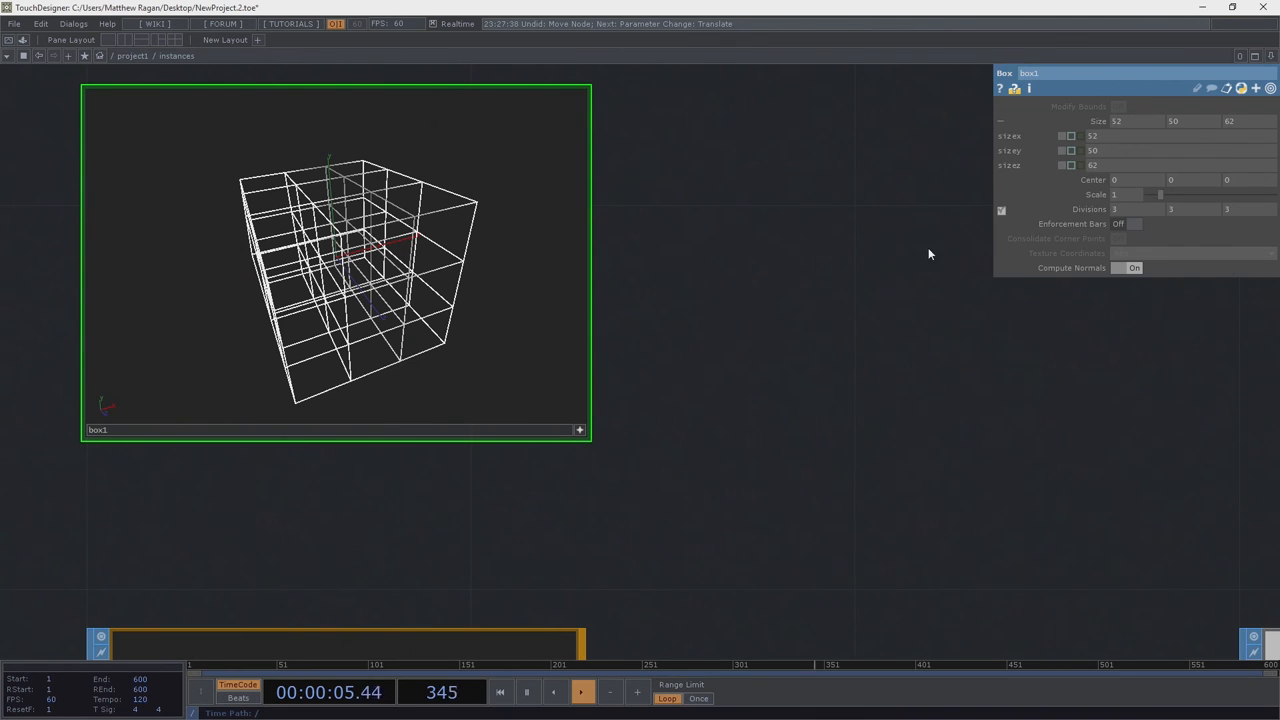
Expand box1's Divisions per axis and enter a higher value of 29
left_click(1003, 209)
type("9")
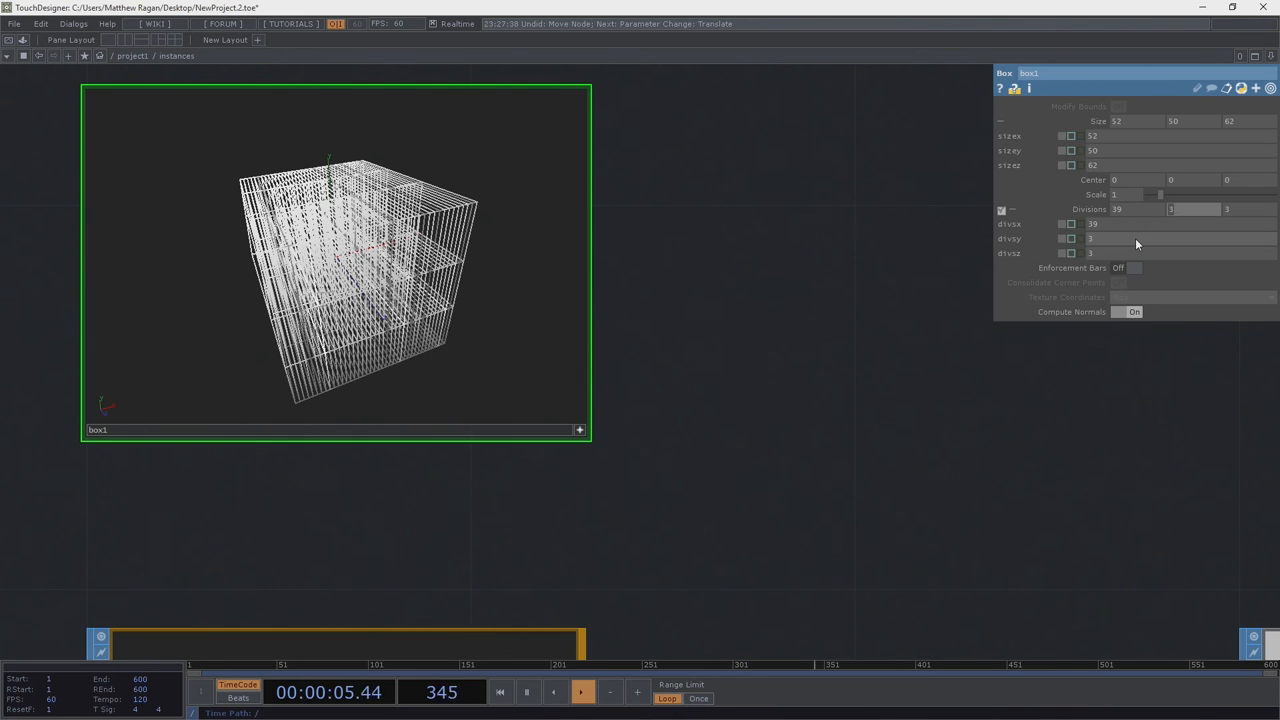
type("29")
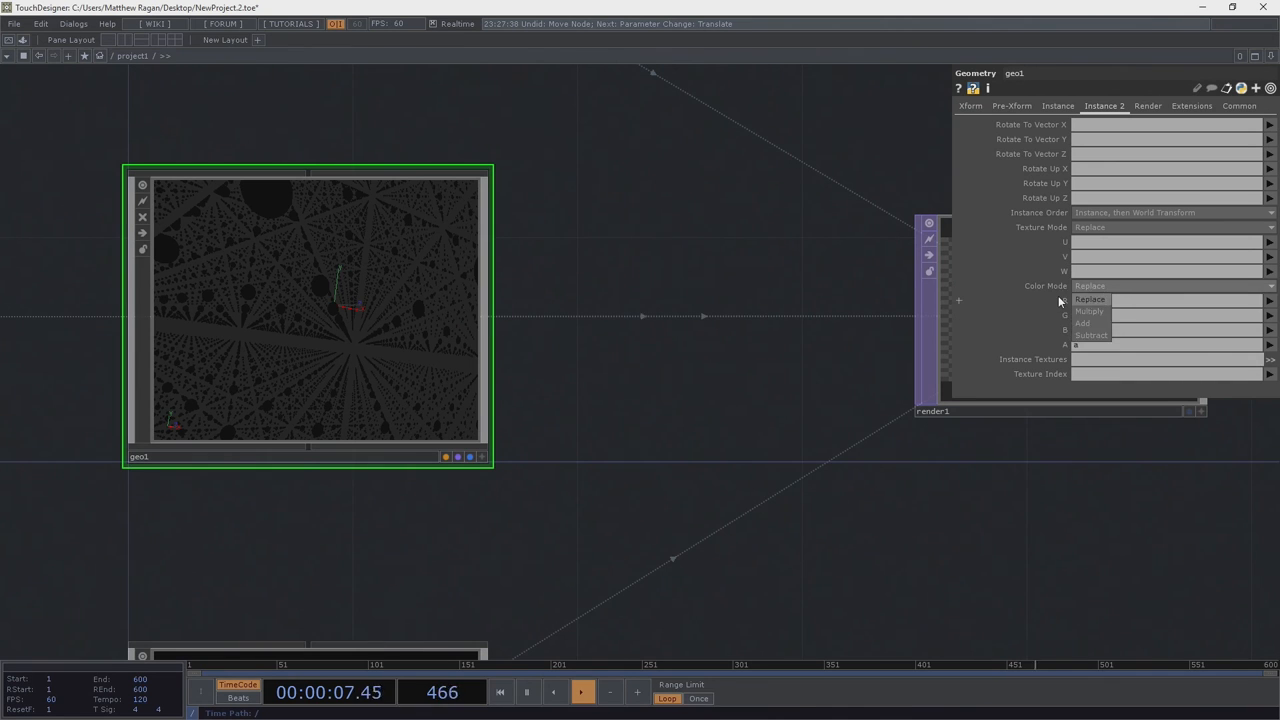
Keep geo1's instance Color Mode on Replace and preview geo1 through its View option
left_click(1090, 300)
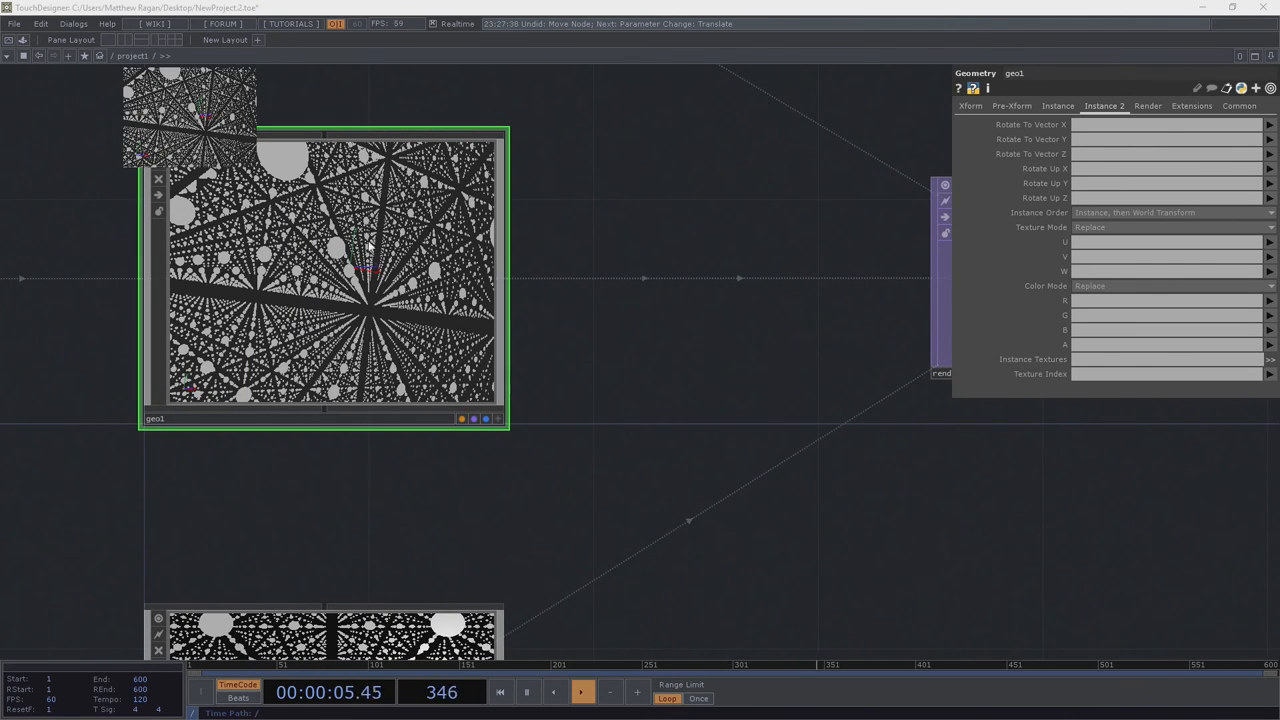
right_click(368, 245)
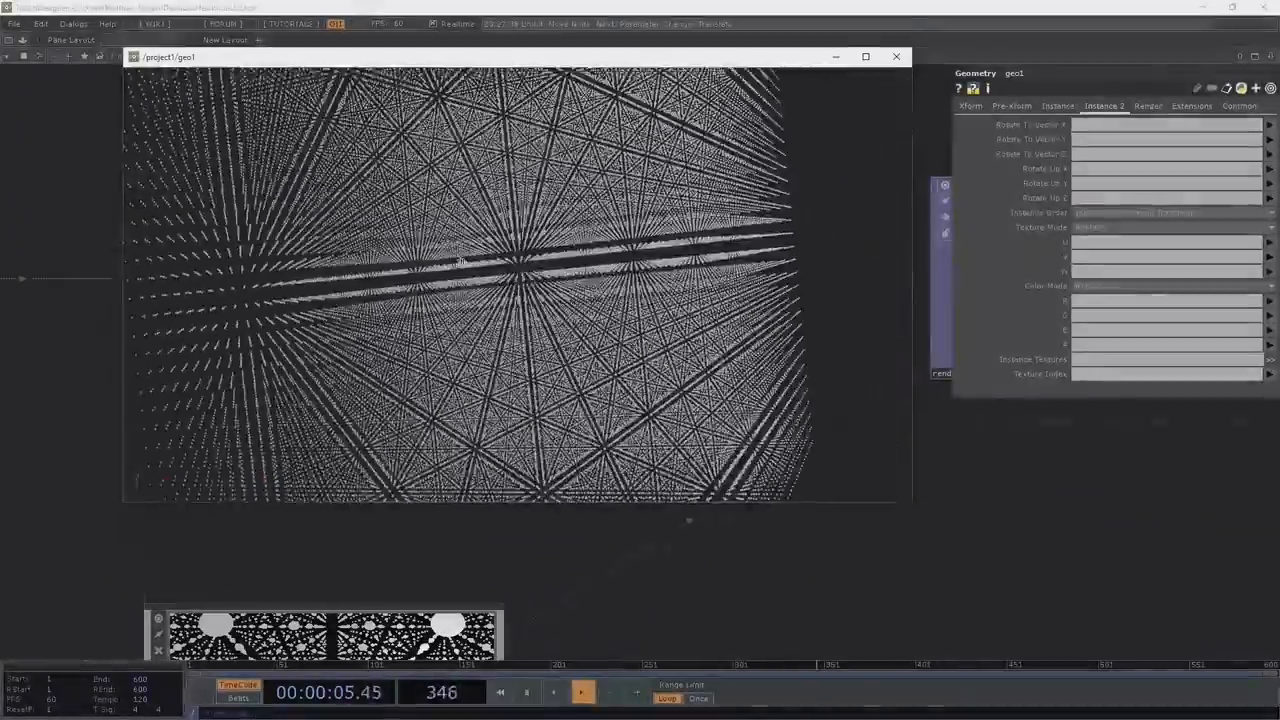
left_click(574, 689)
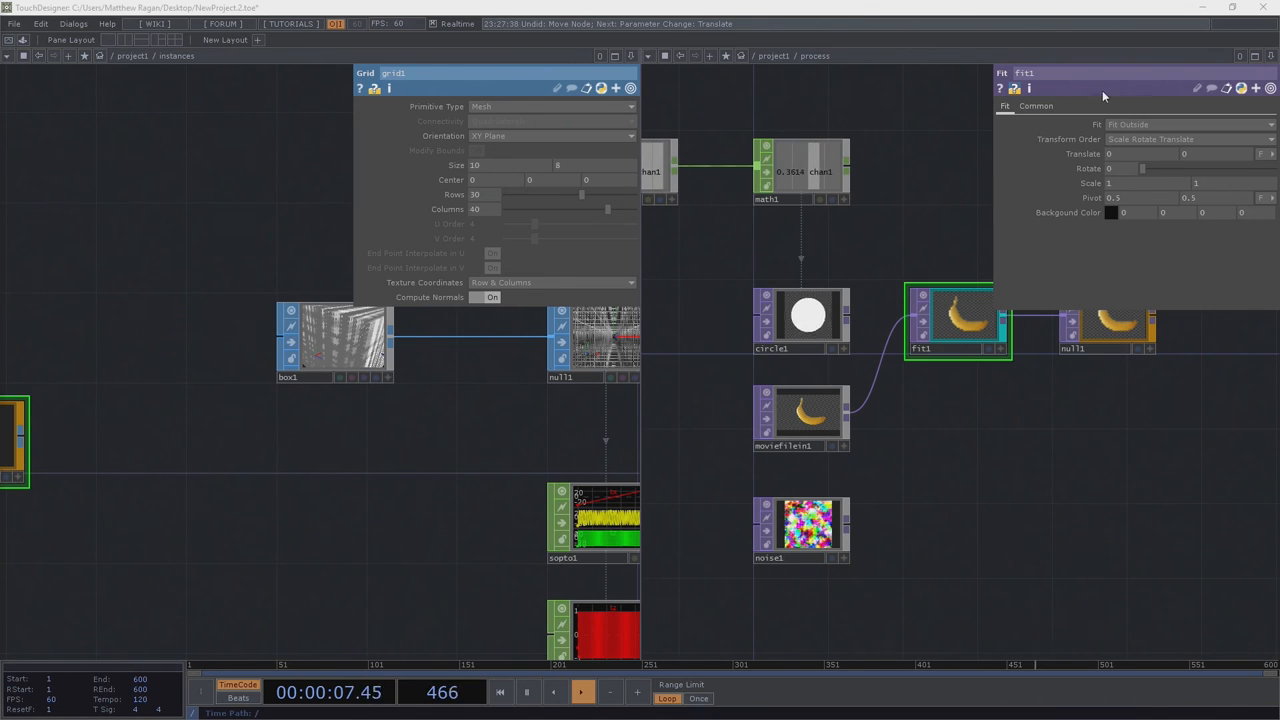
Select fit1 in the side-by-side instances and process networks
left_click(1032, 107)
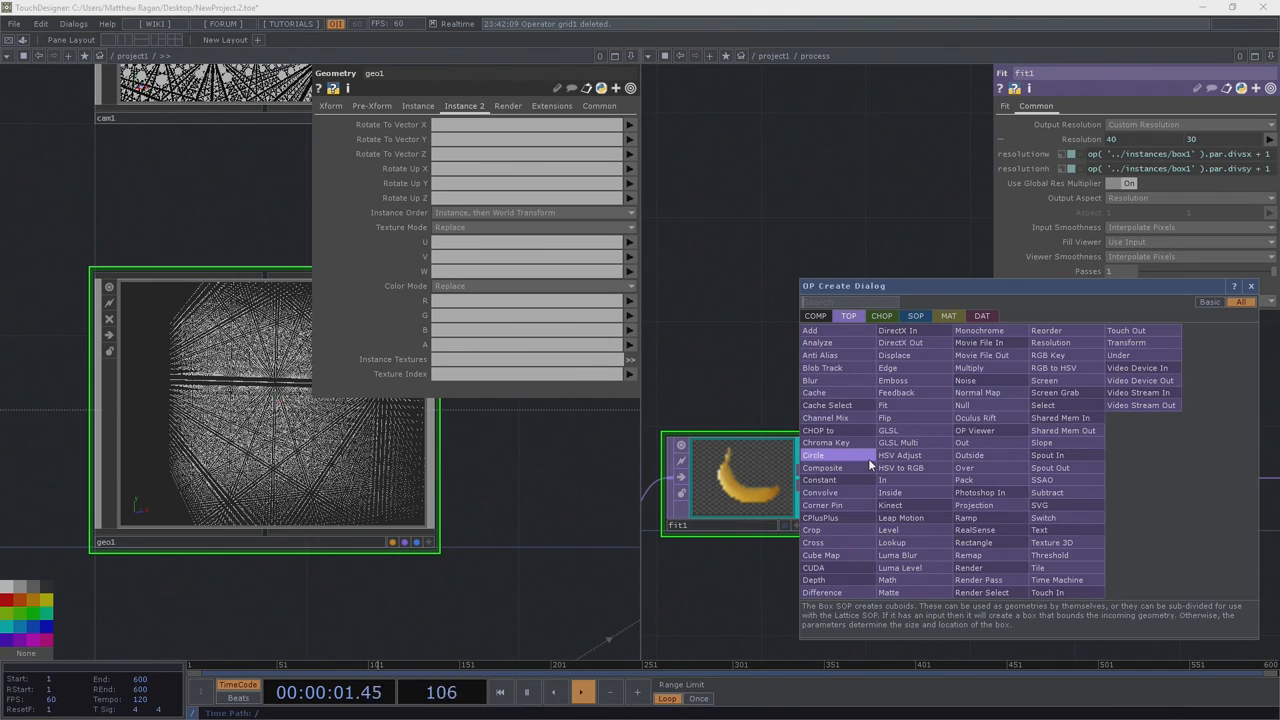
Add a Composite TOP after fit1 by typing 'com'
type("com")
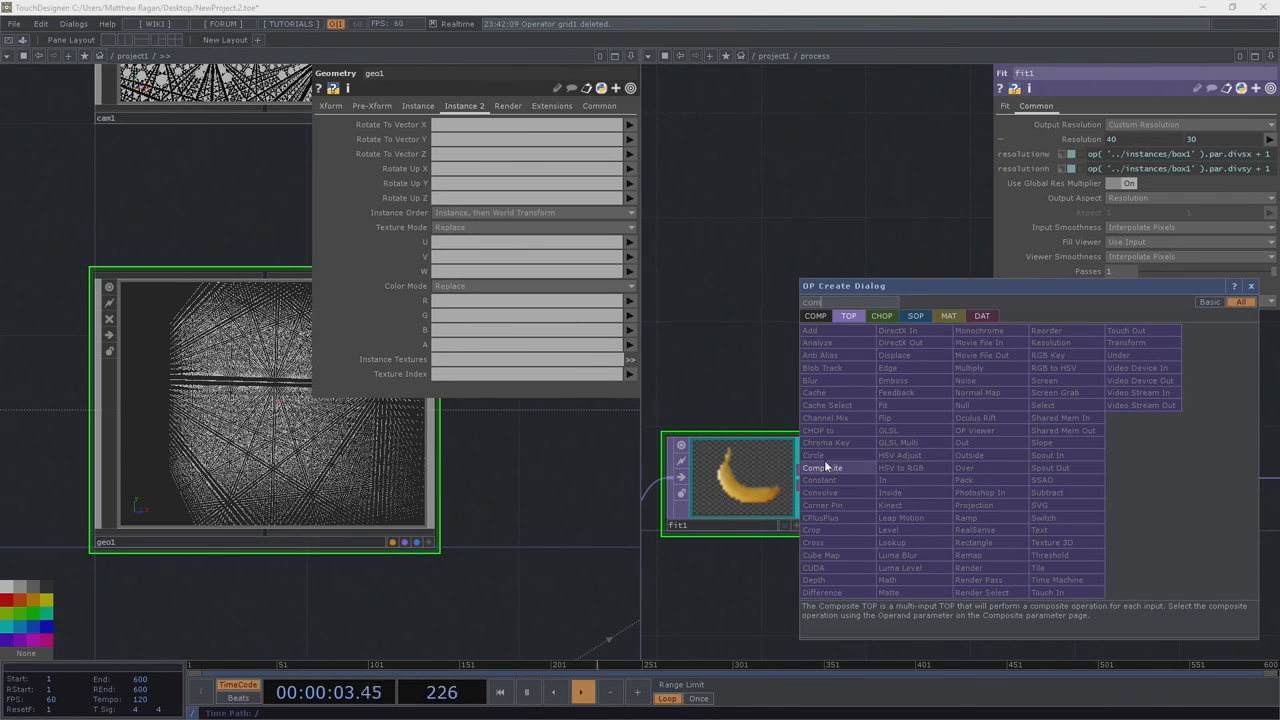
left_click(819, 467)
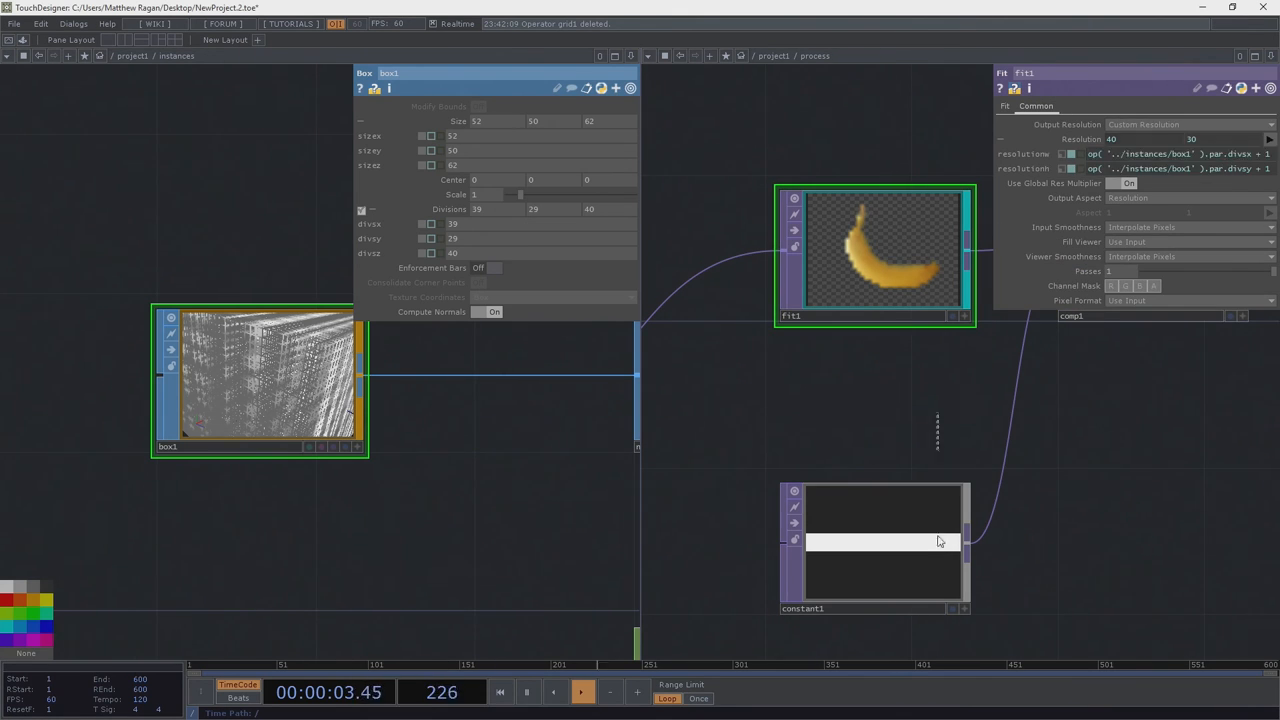
Set constant1's resolution to (divsx+1)*(divsz+1) by divsy+1 from box1
left_click(875, 548)
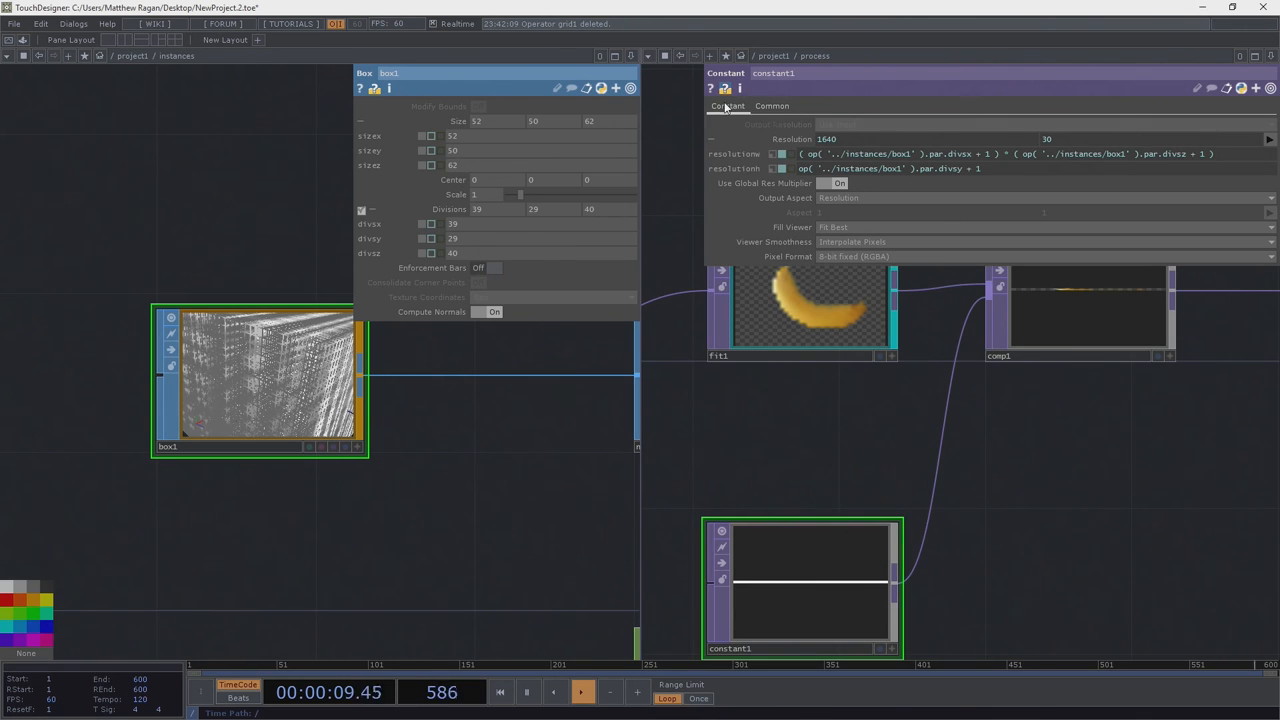
left_click(728, 106)
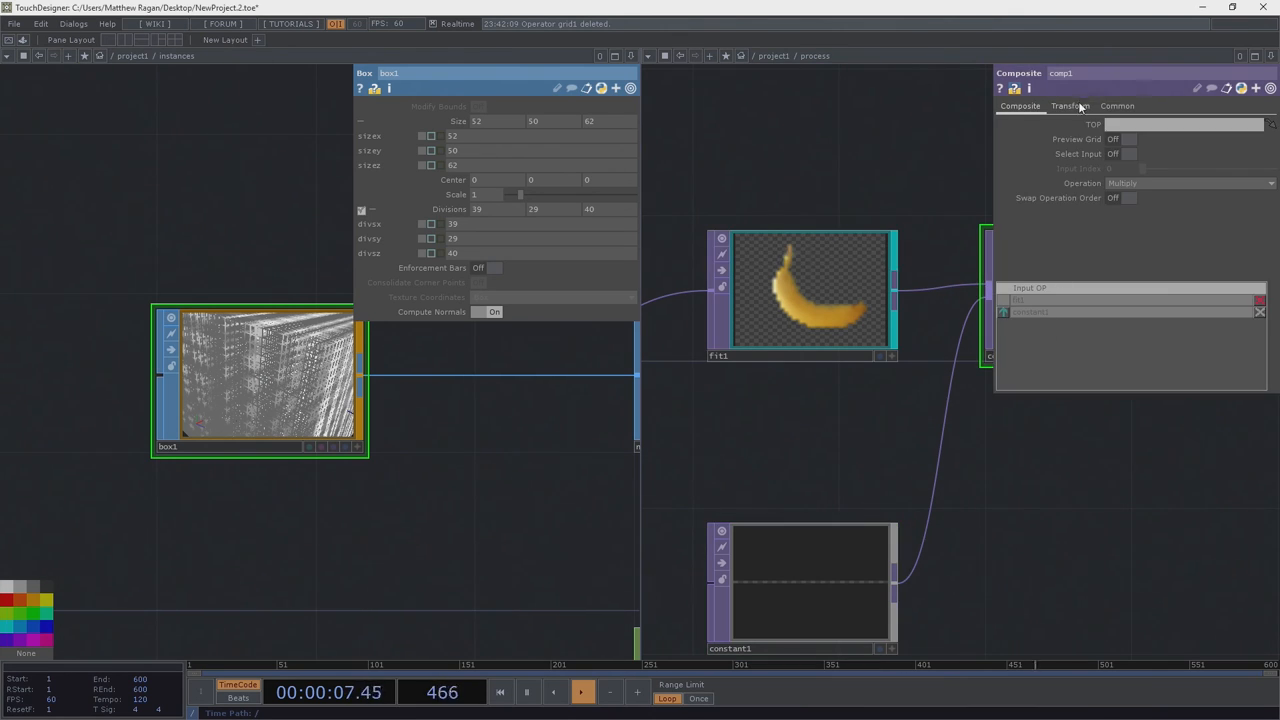
Set comp1's Operation to Over and justify the banana horizontally to the Right
left_click(1072, 104)
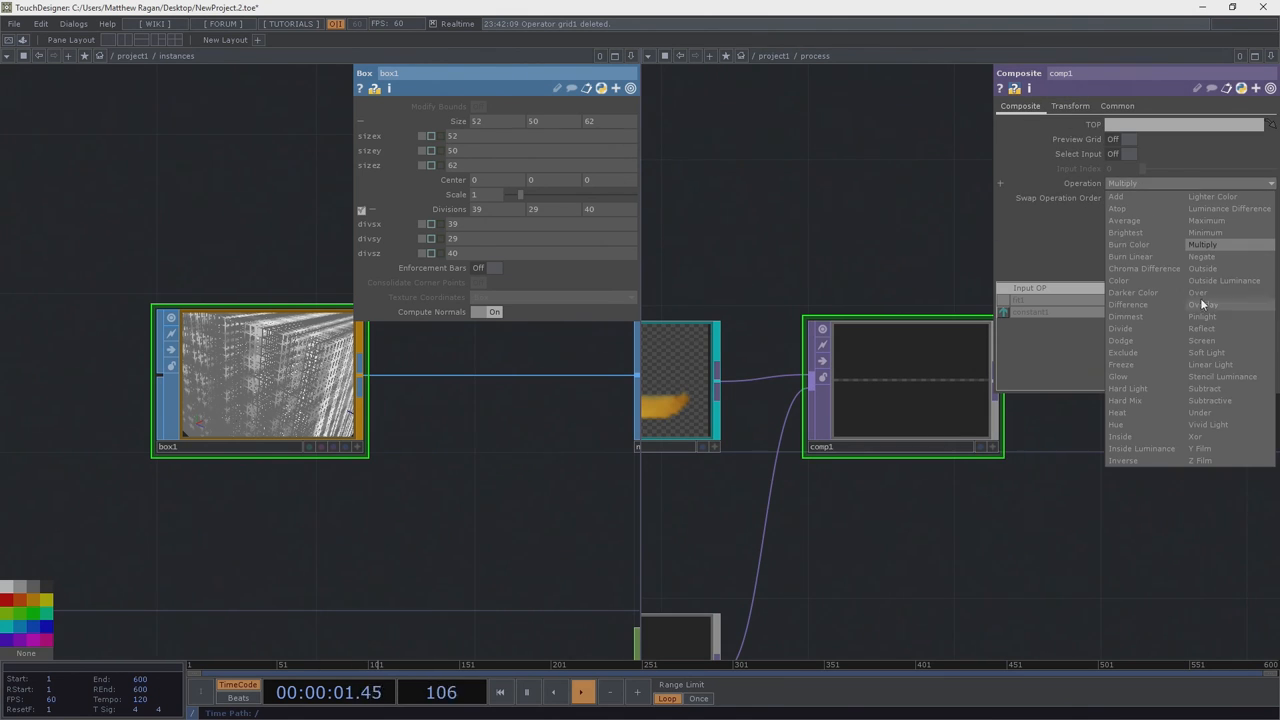
left_click(1195, 306)
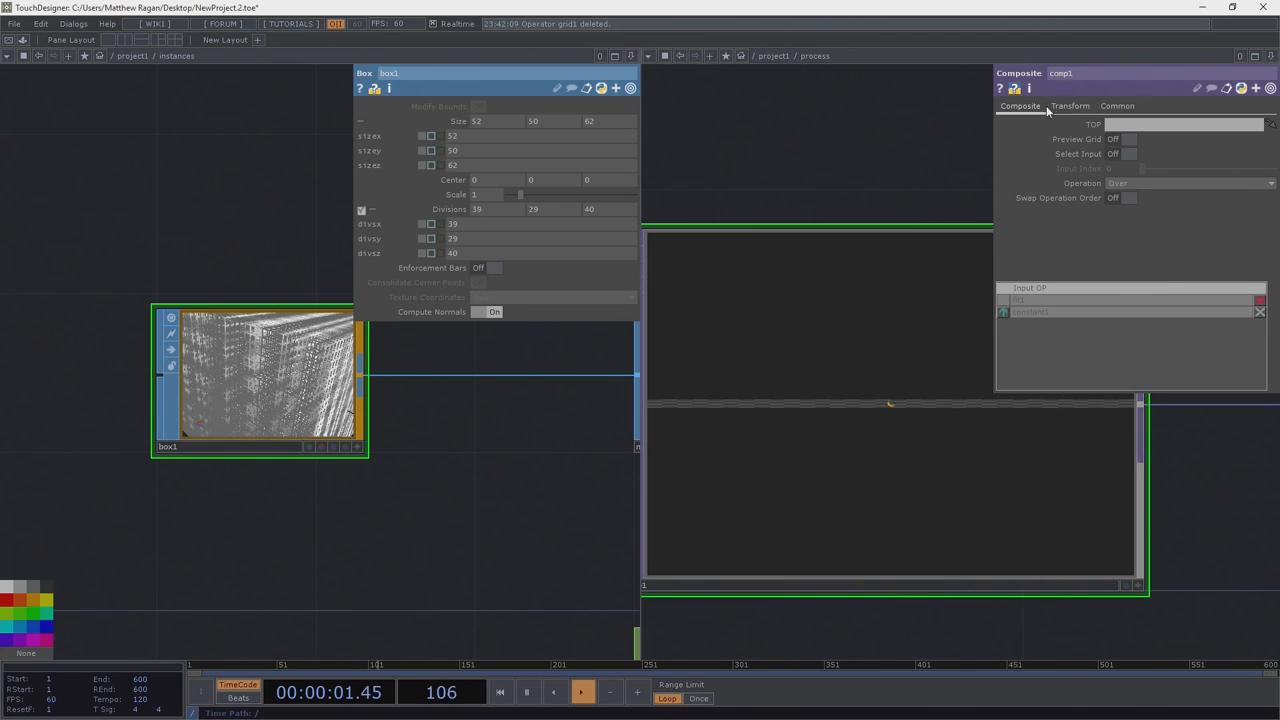
left_click(1065, 105)
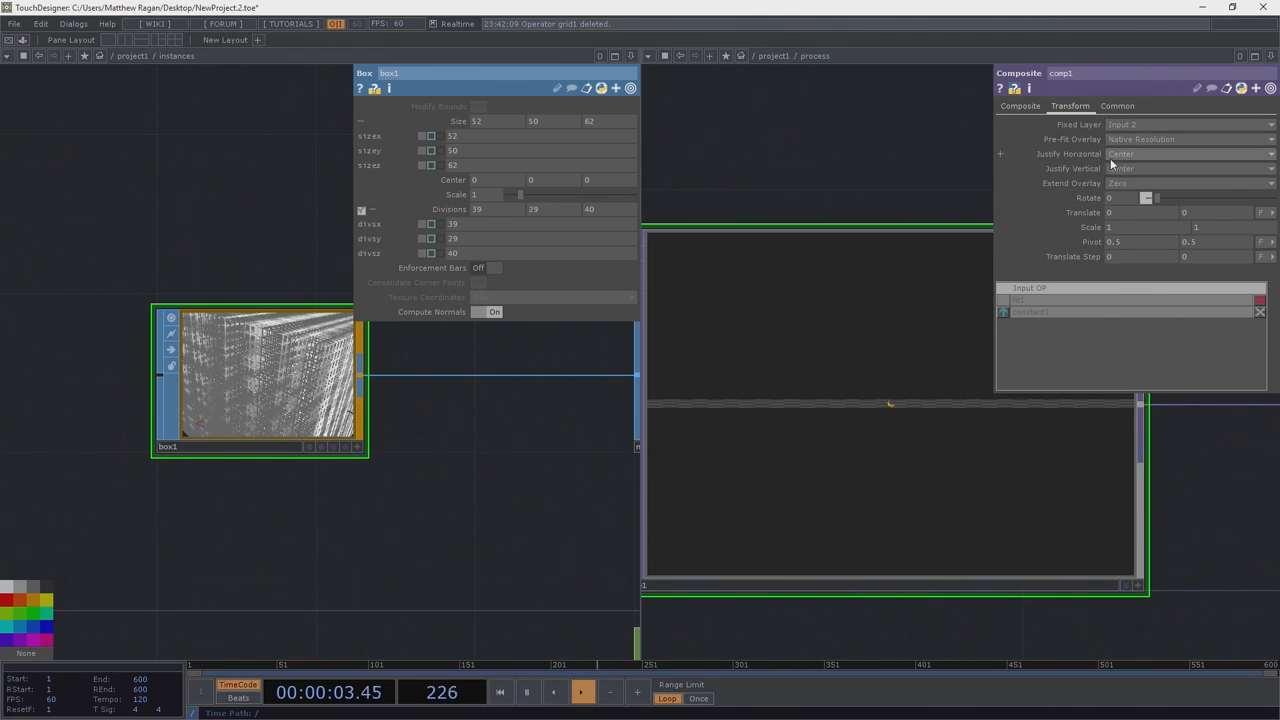
left_click(1190, 168)
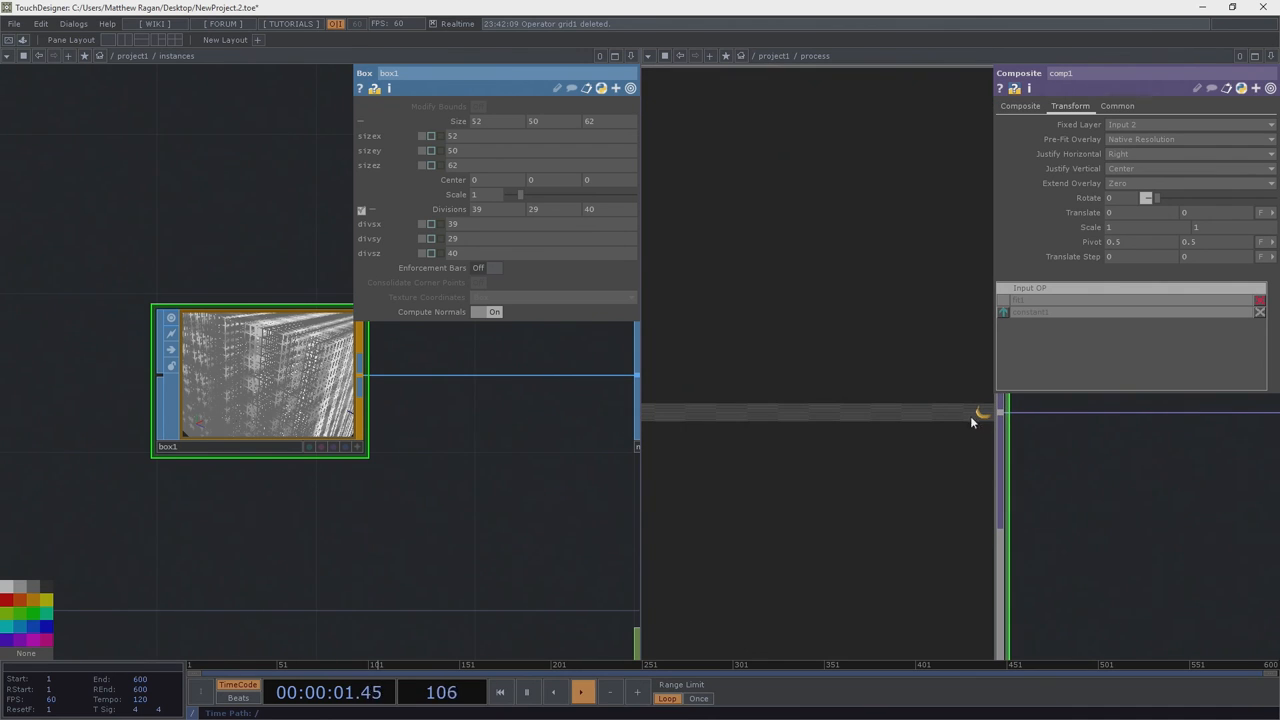
mouse_move(978, 414)
type("f")
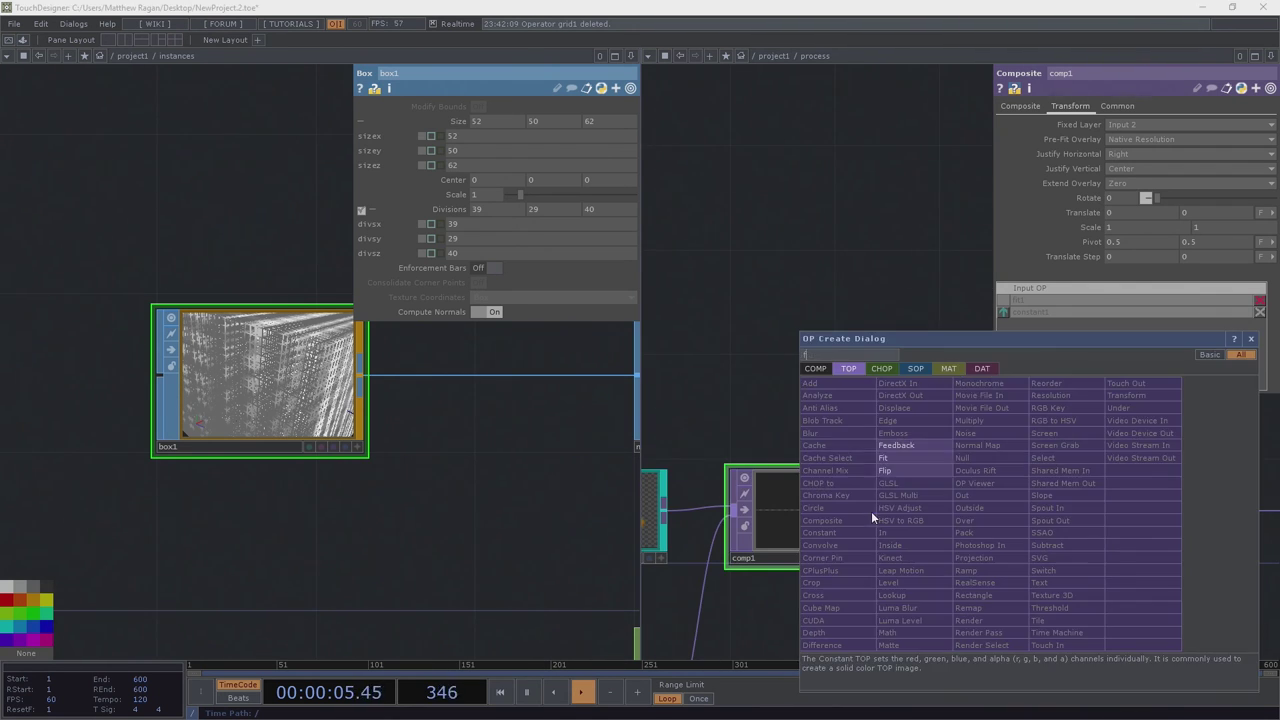
Add a Feedback TOP and wire the fitted banana image onward
left_click(896, 445)
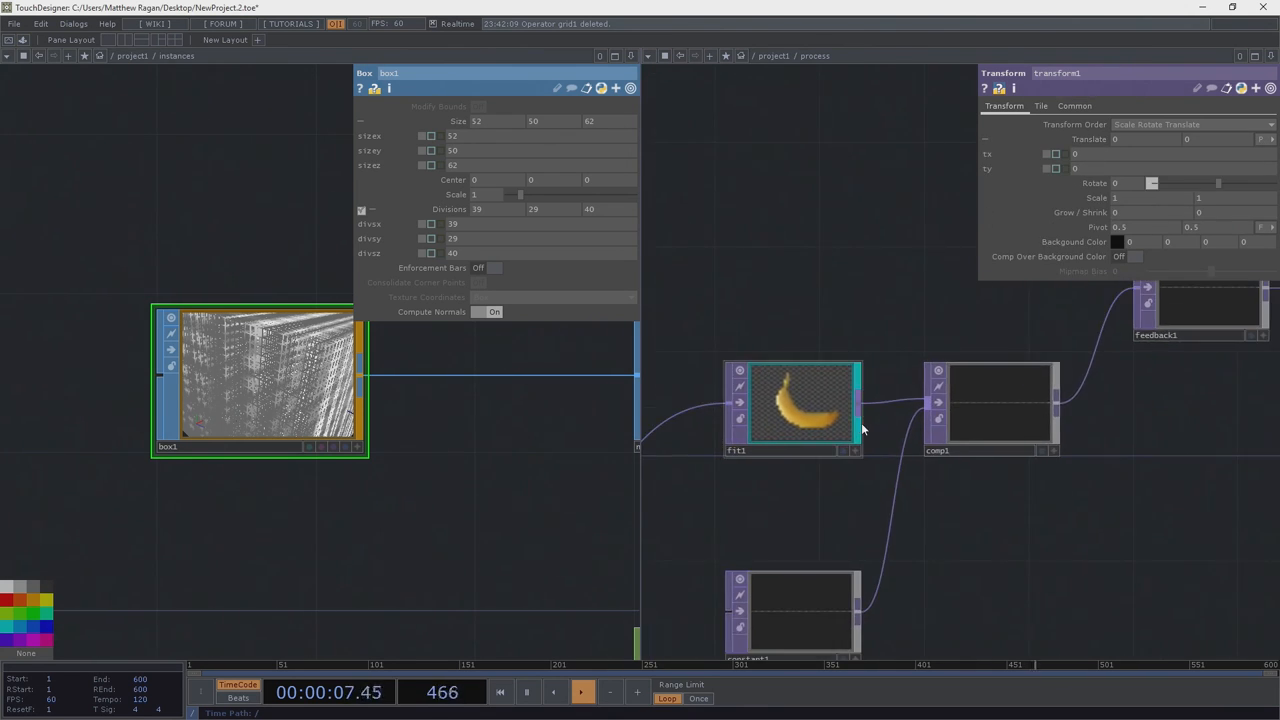
left_click(799, 405)
type("- ( op( '../instances/box1' ).par.divsx + 1")
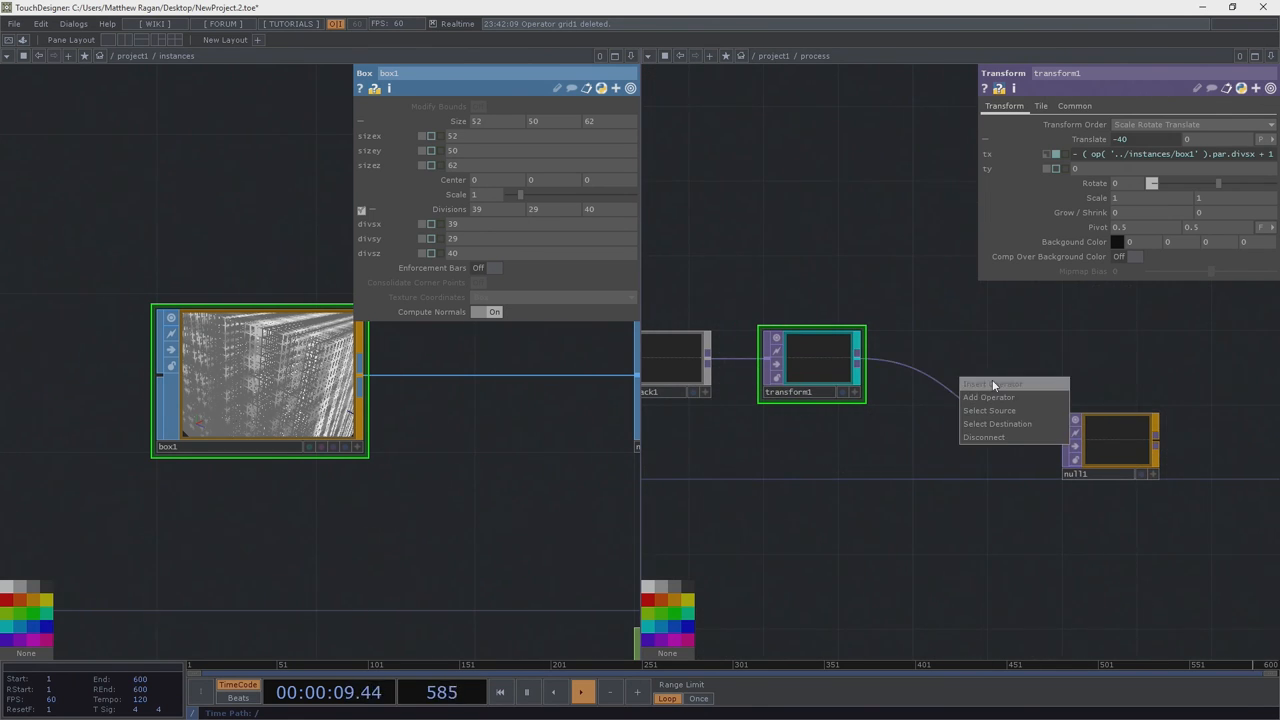
Insert an Over composite between transform1 and null1, with comp1 as its second input
left_click(989, 397)
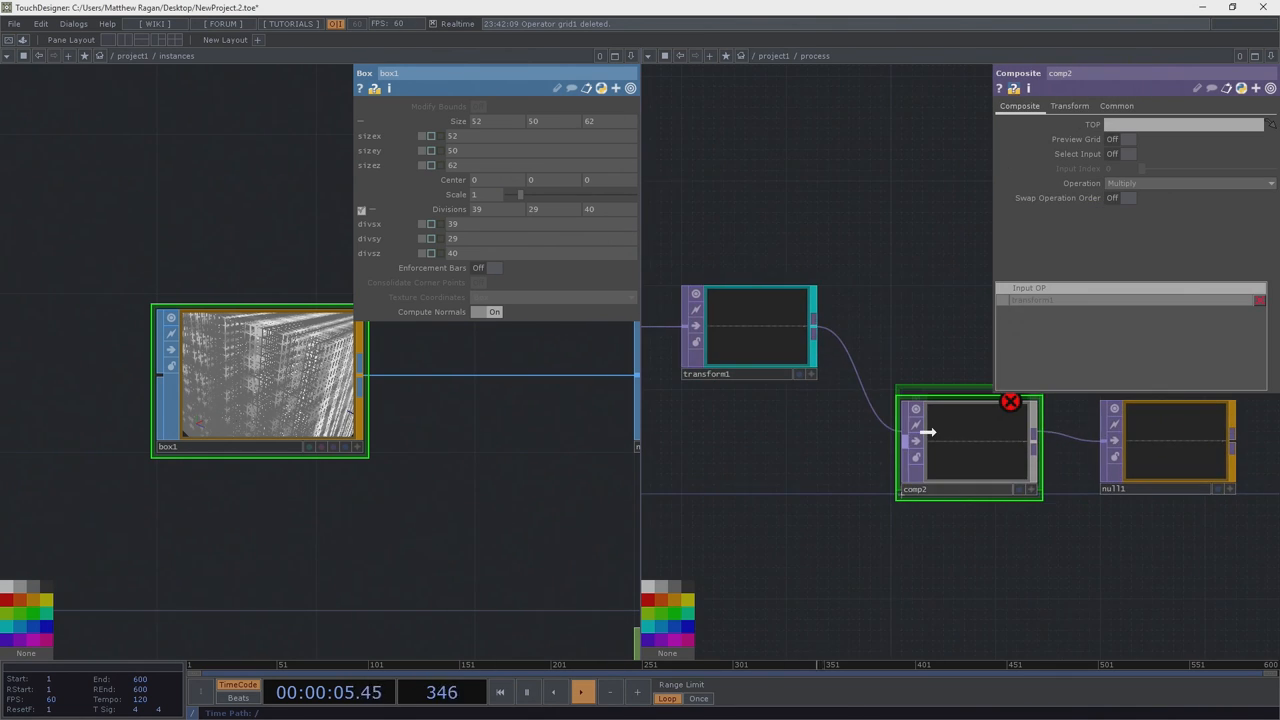
left_click(1185, 183)
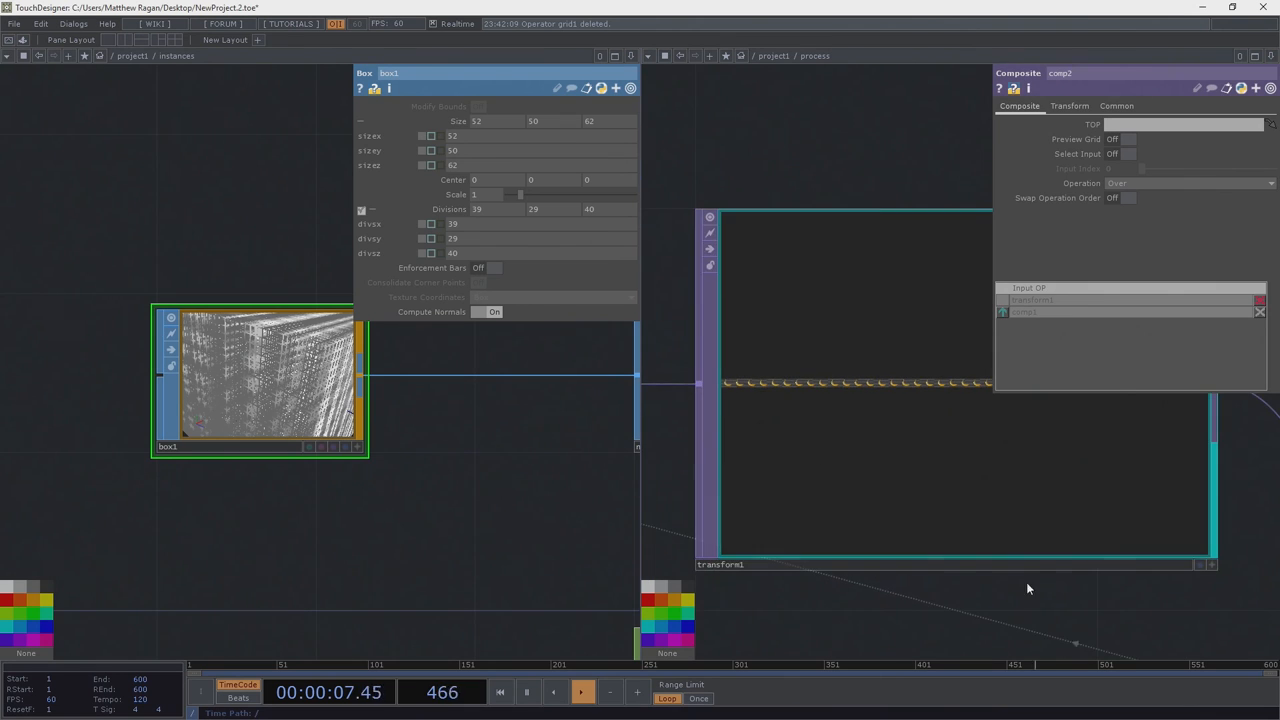
right_click(880, 425)
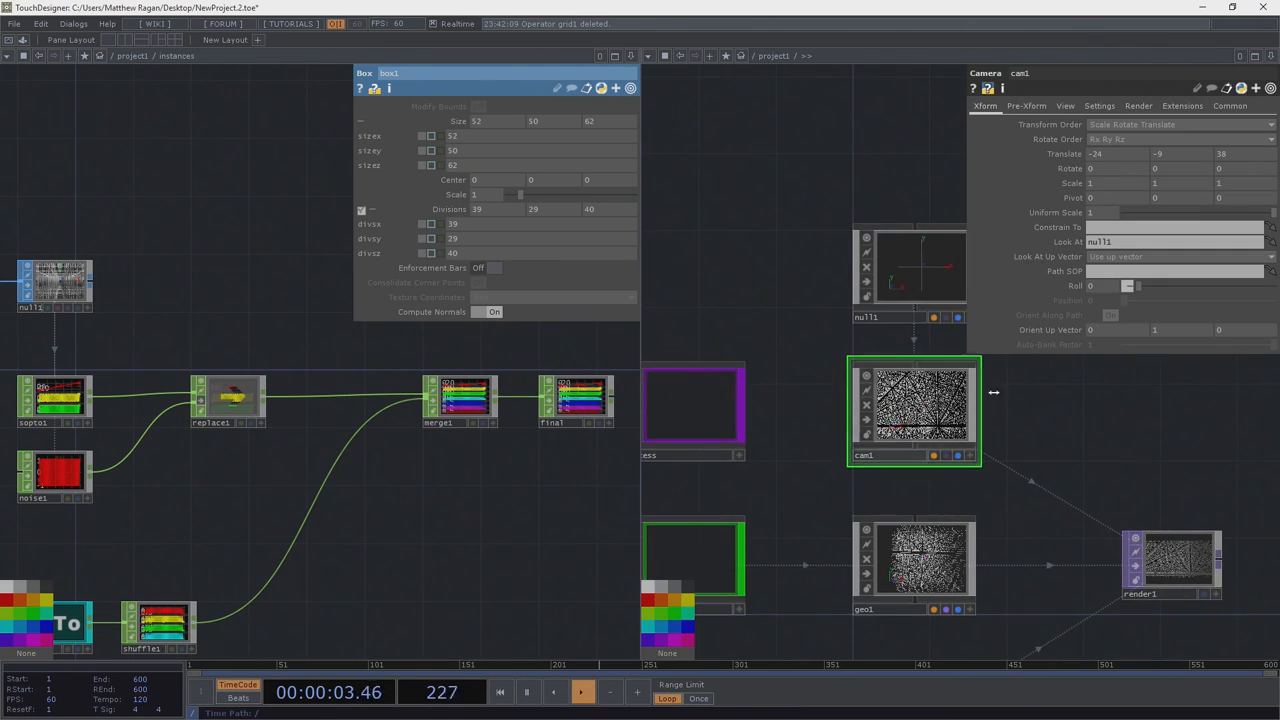
Review geo1's Instance and Instance 2 pages for position and colour channels from instances/final
left_click(1061, 106)
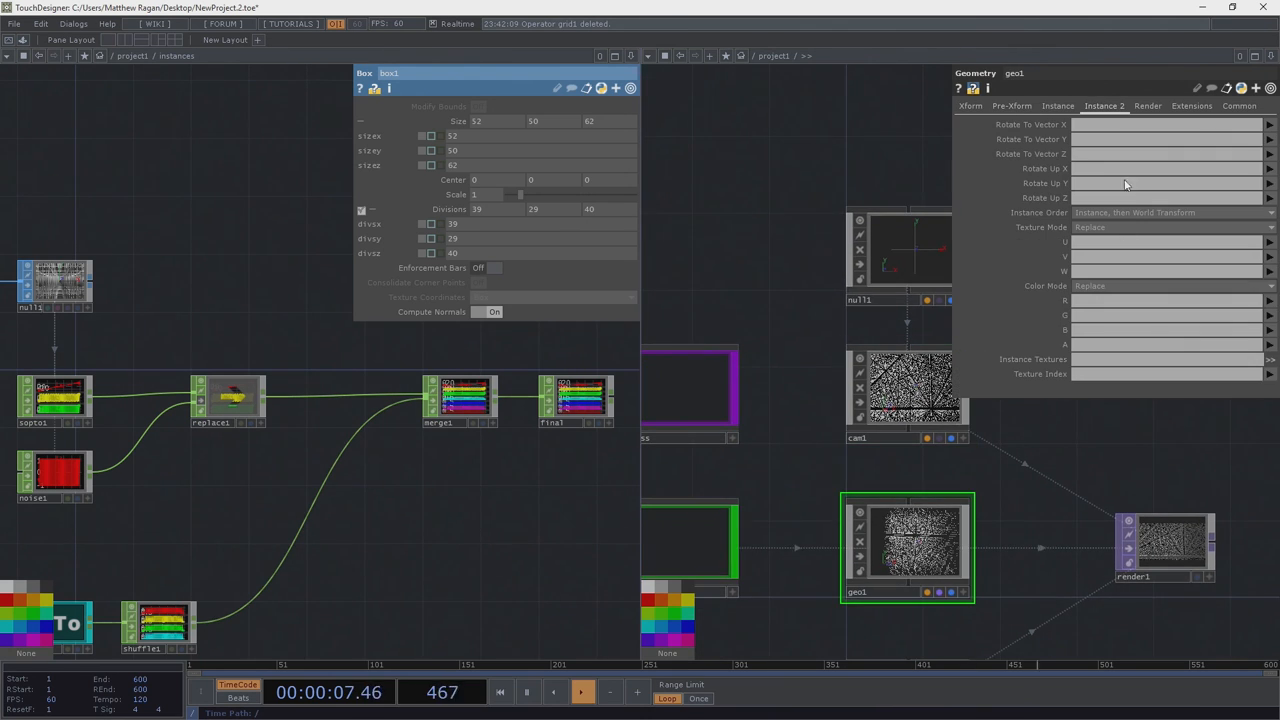
left_click(1057, 104)
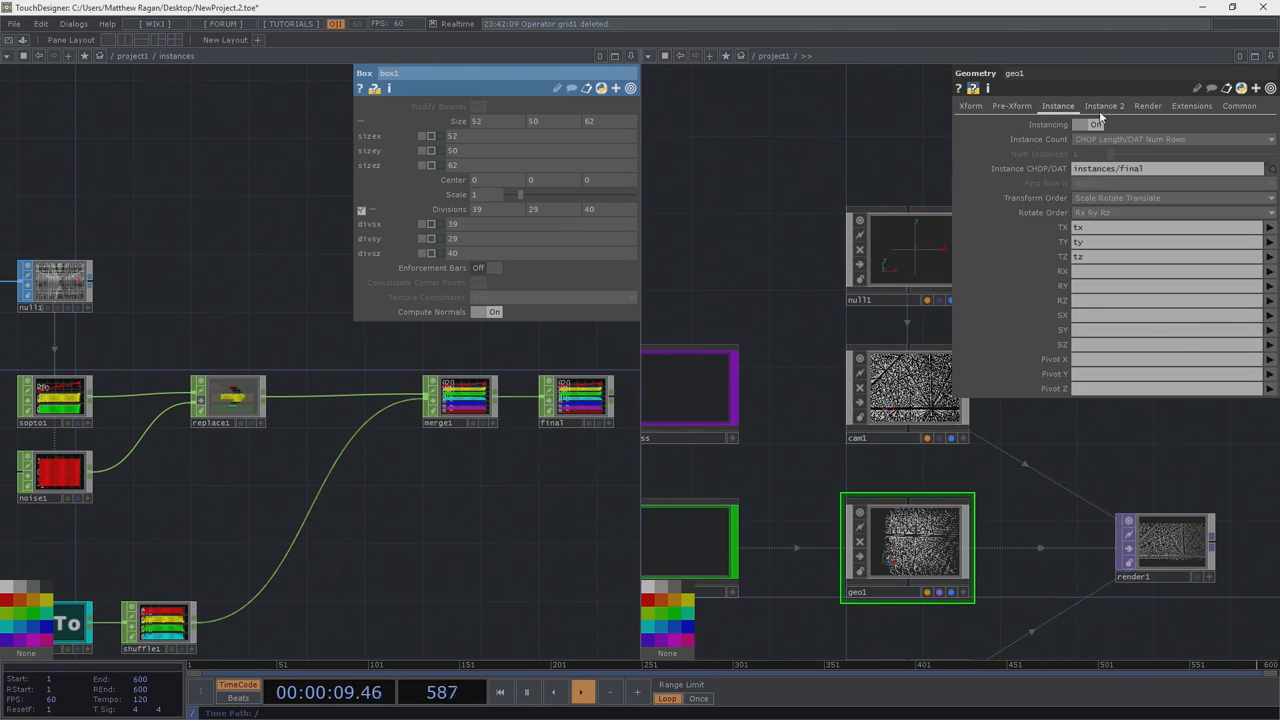
left_click(1104, 106)
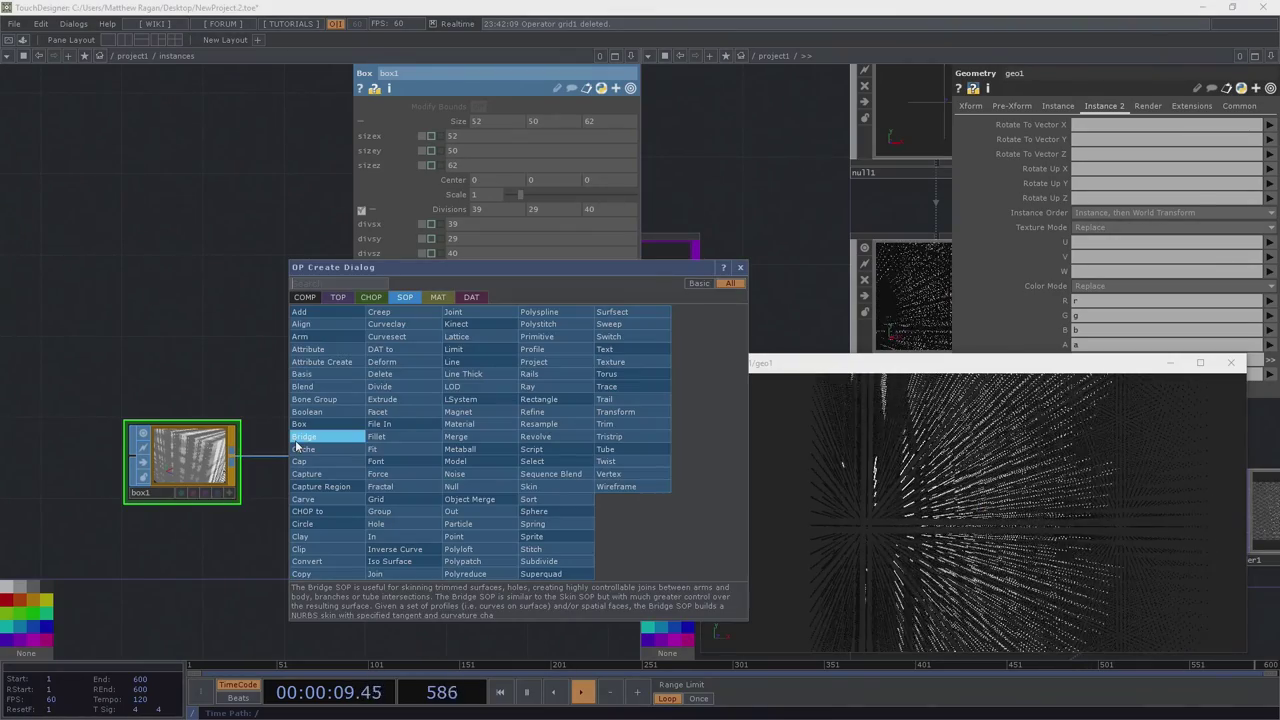
Place a Sort SOP after box1 with Point Sort set to By vertex order
type("sort")
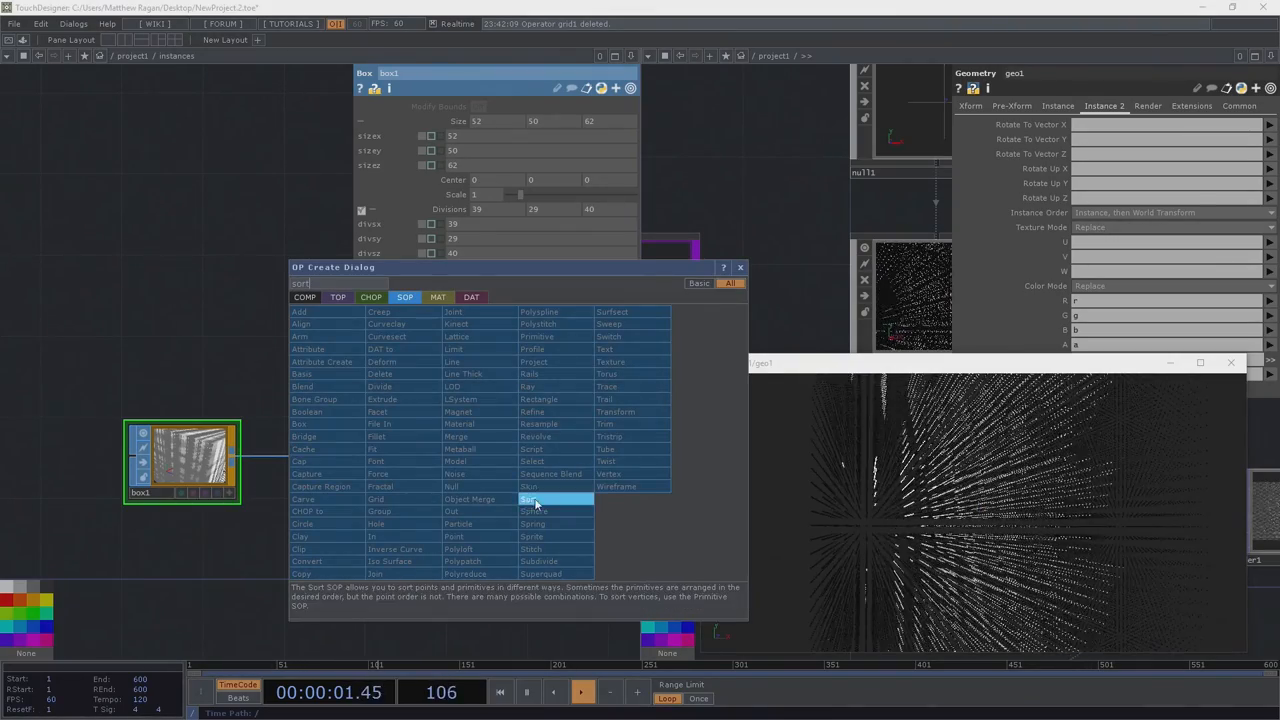
left_click(535, 499)
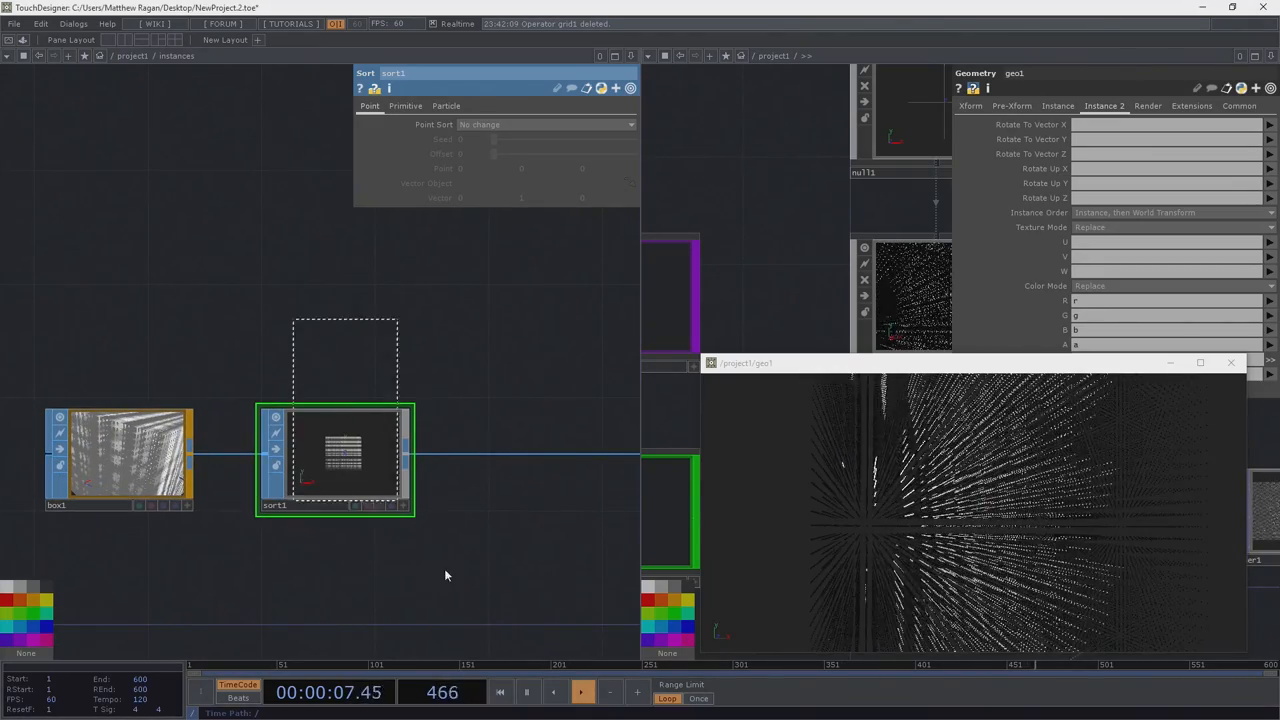
left_click(545, 124)
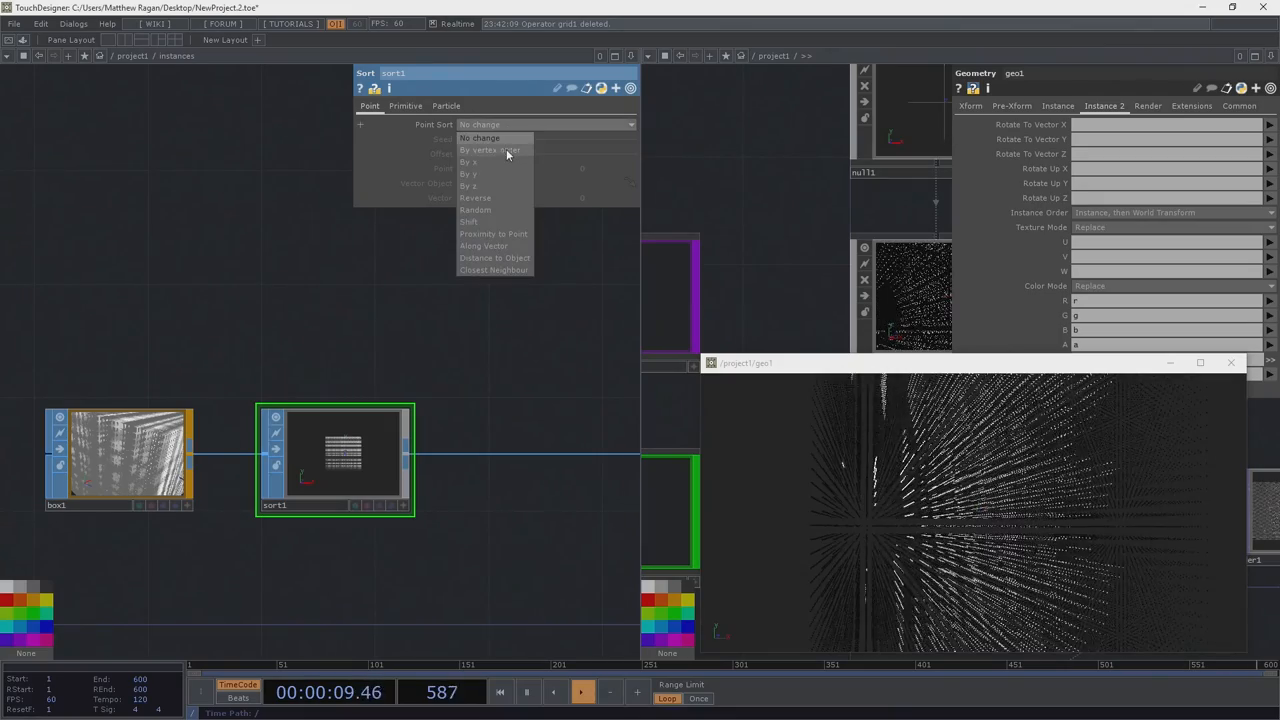
left_click(490, 150)
type("b")
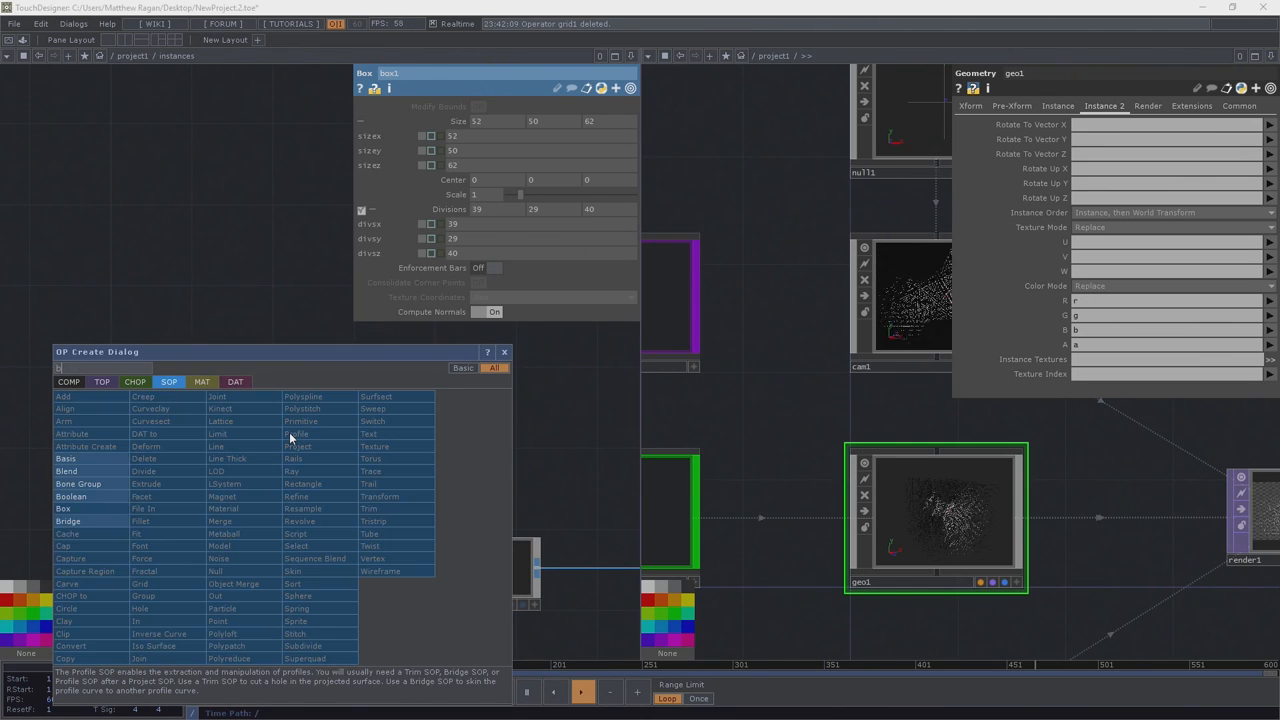
Start a small test Box SOP using the 'box' search
type("ox")
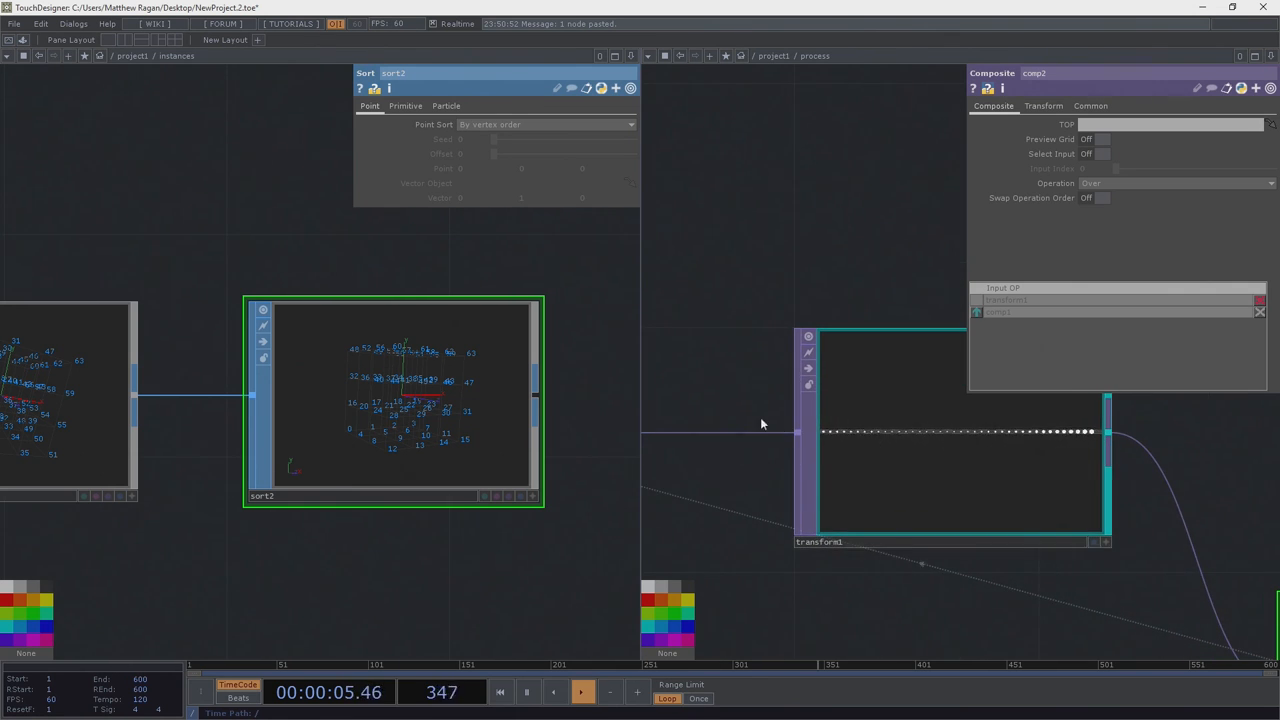
mouse_move(825, 442)
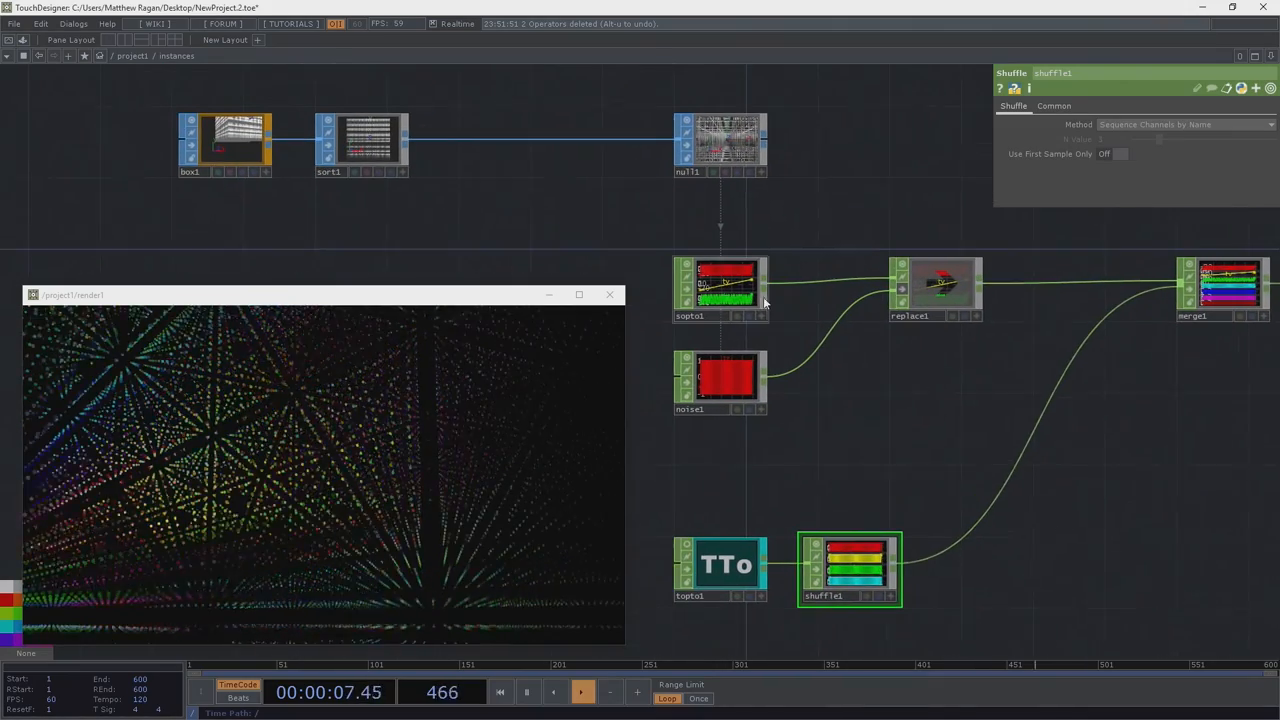
Remove noise1, add a Math CHOP, and rename the Select CHOP's channel to 'scale'
left_click(937, 288)
type("se")
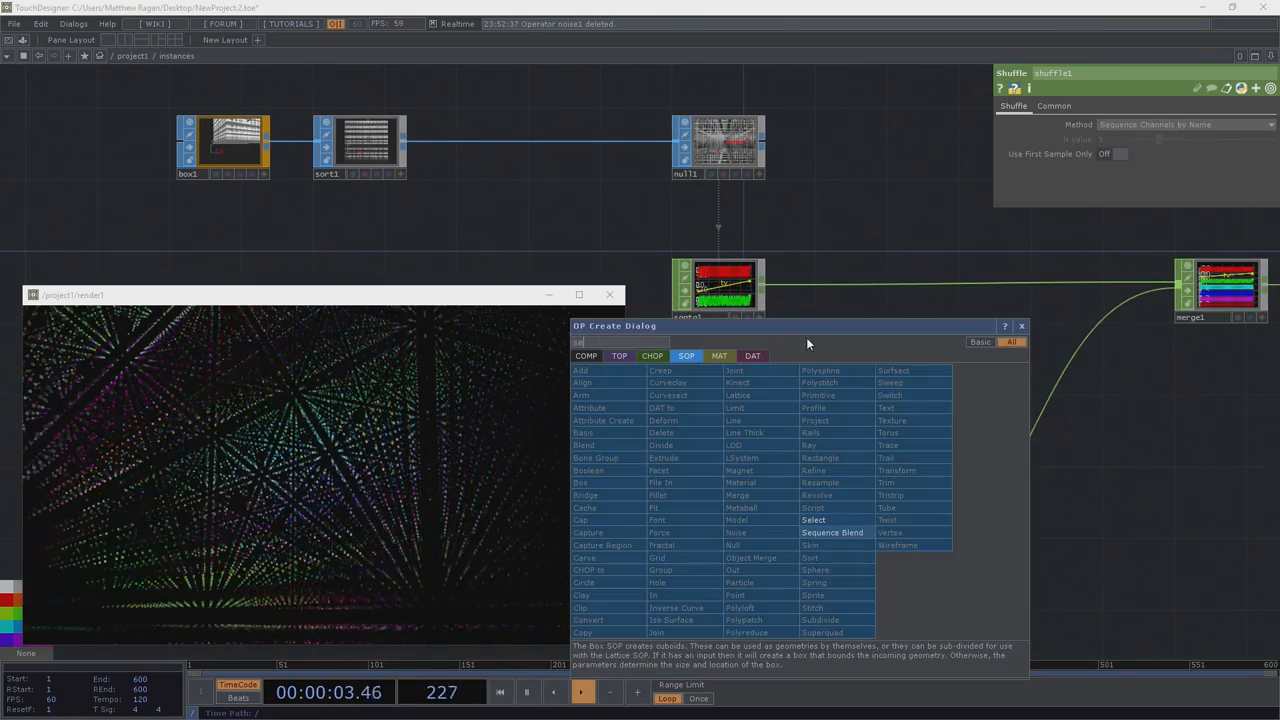
left_click(836, 532)
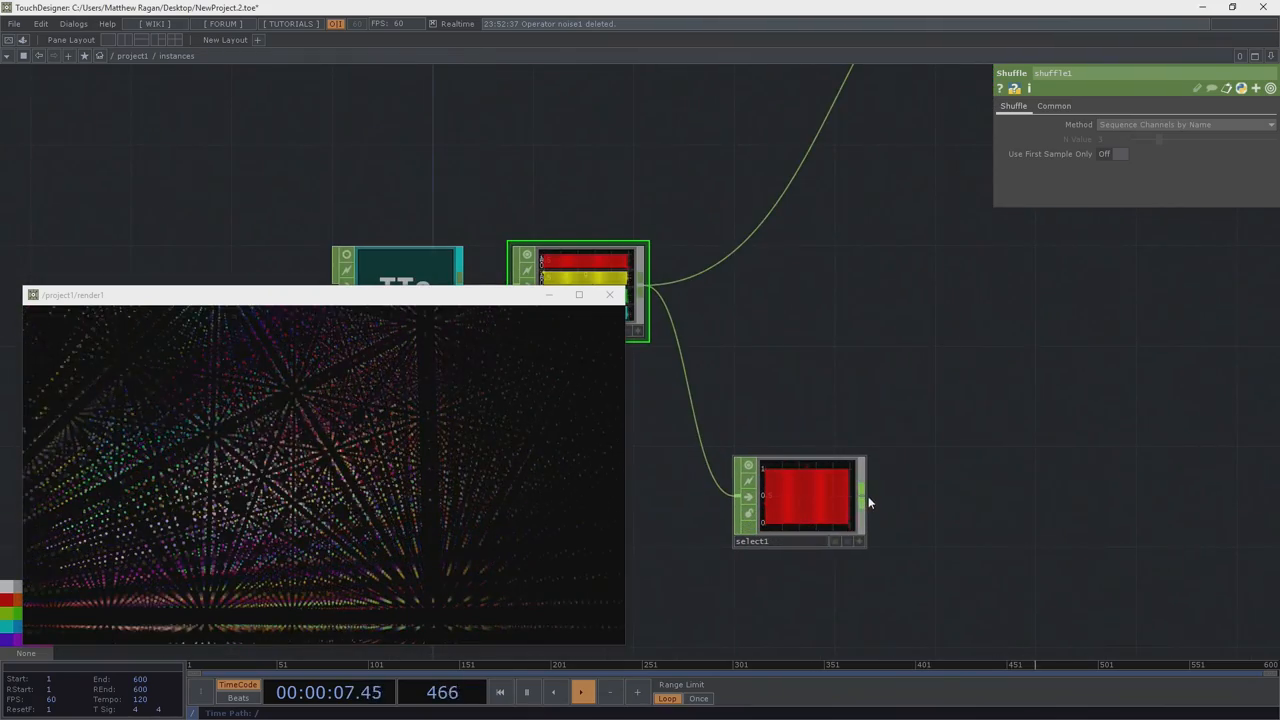
type("ma")
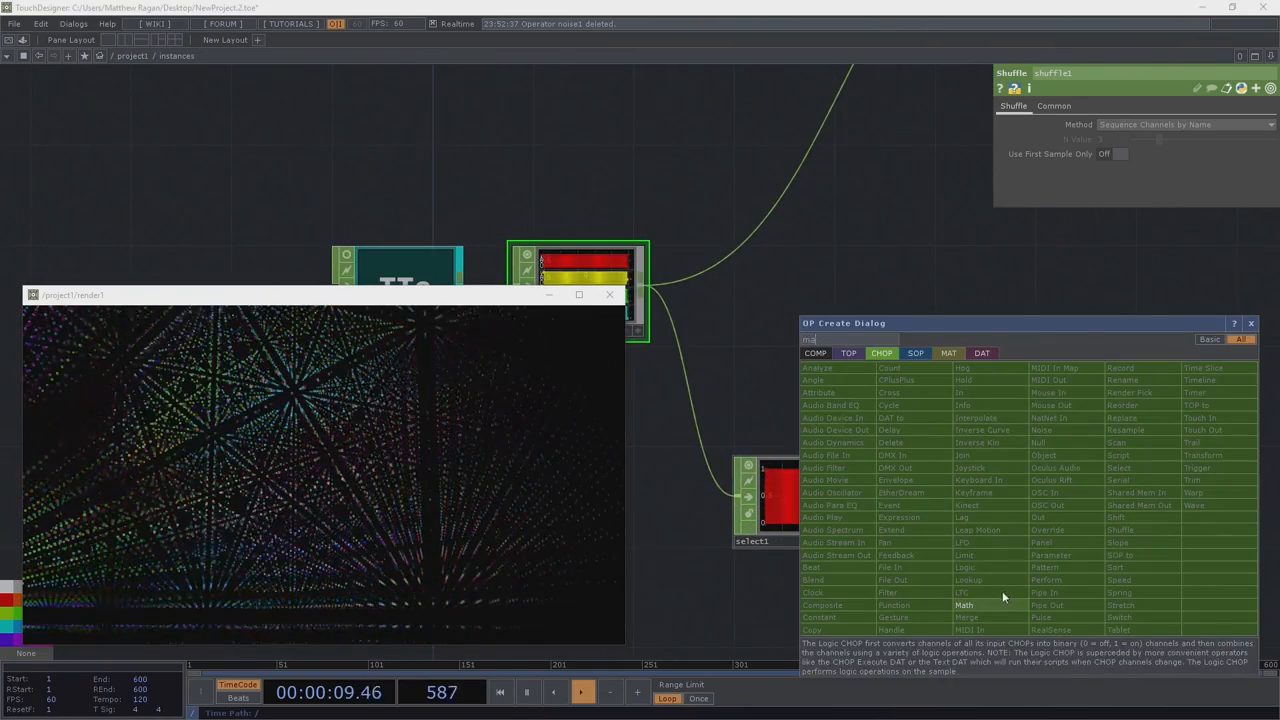
left_click(959, 600)
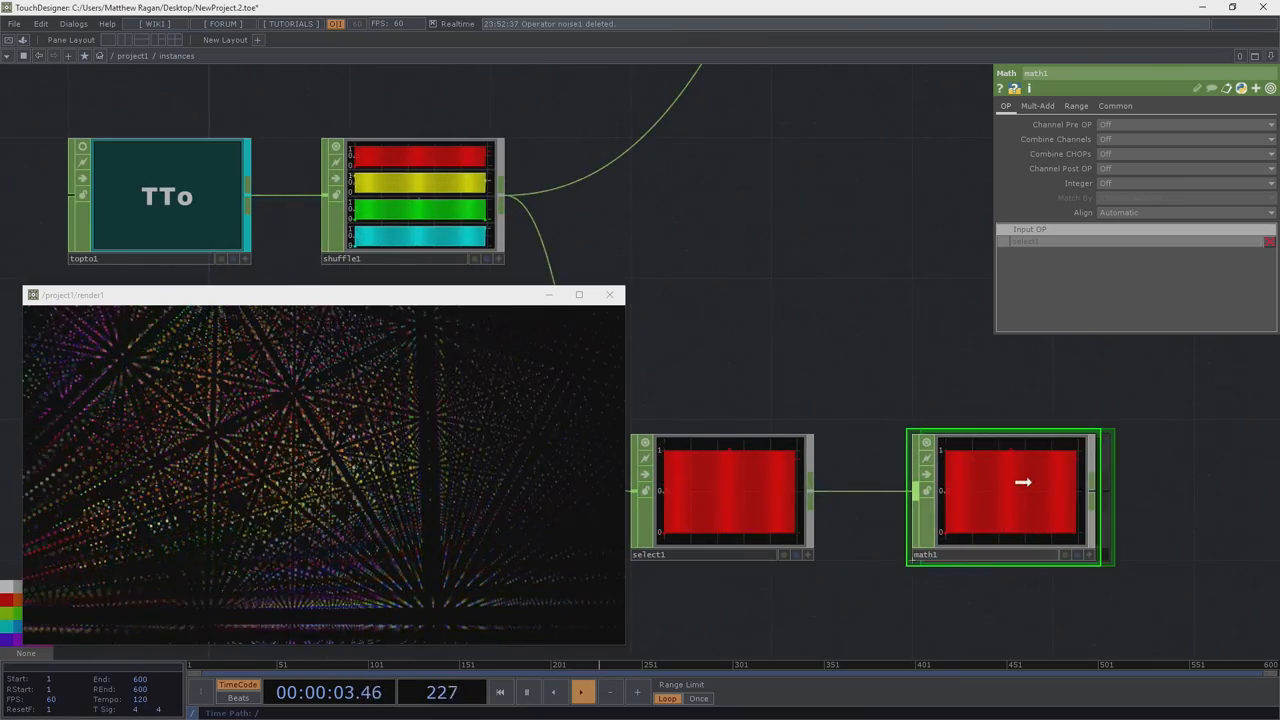
left_click(1071, 106)
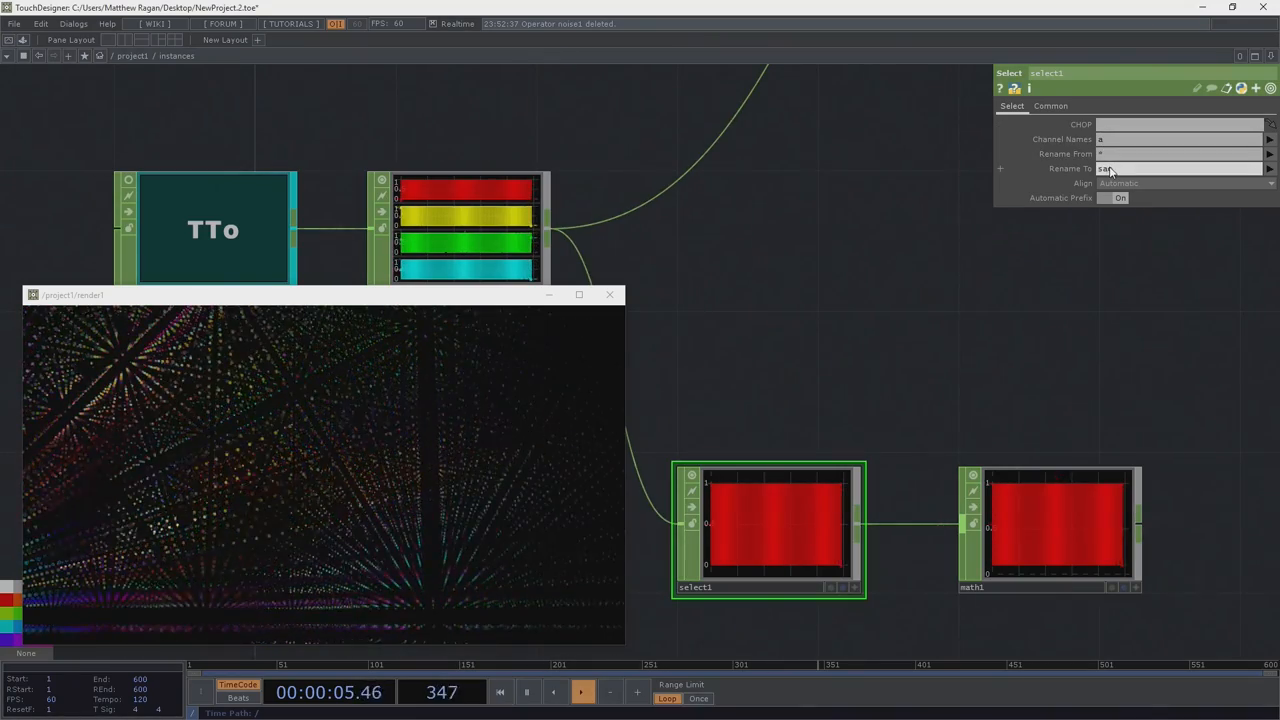
type("scale")
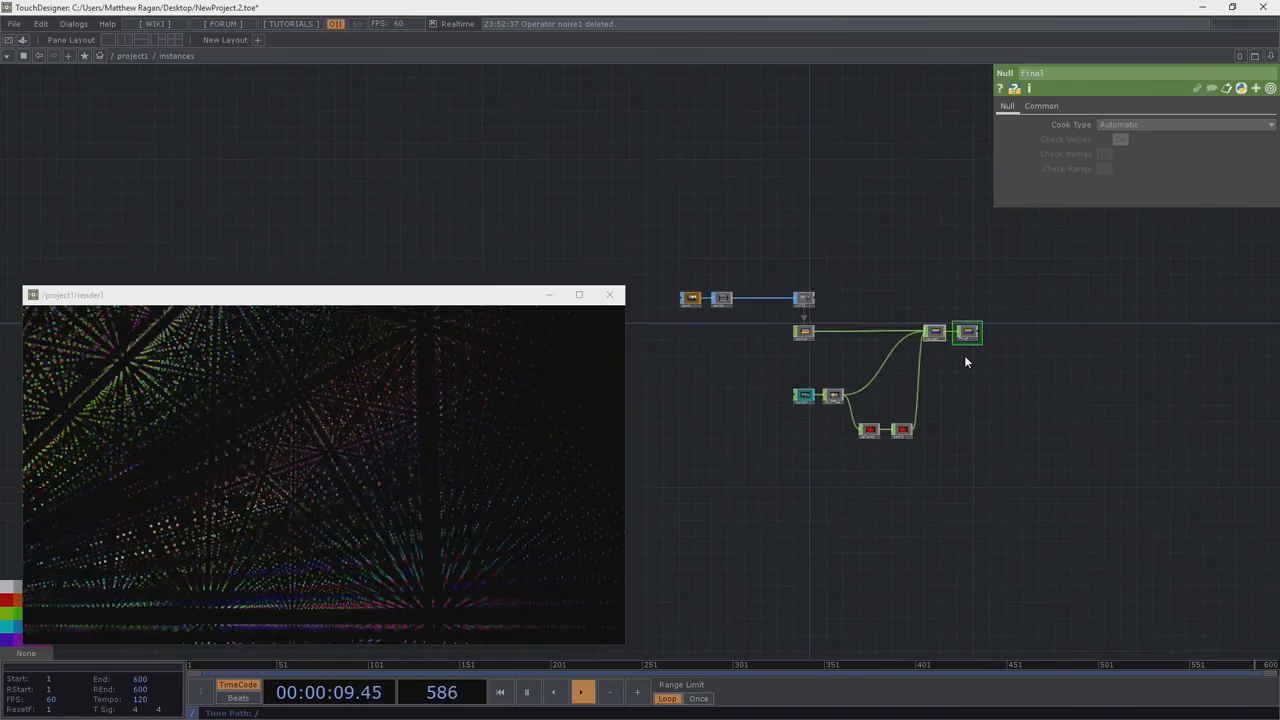
Enter 'scale' in geo1's instance SX, SY and SZ fields
double_click(970, 332)
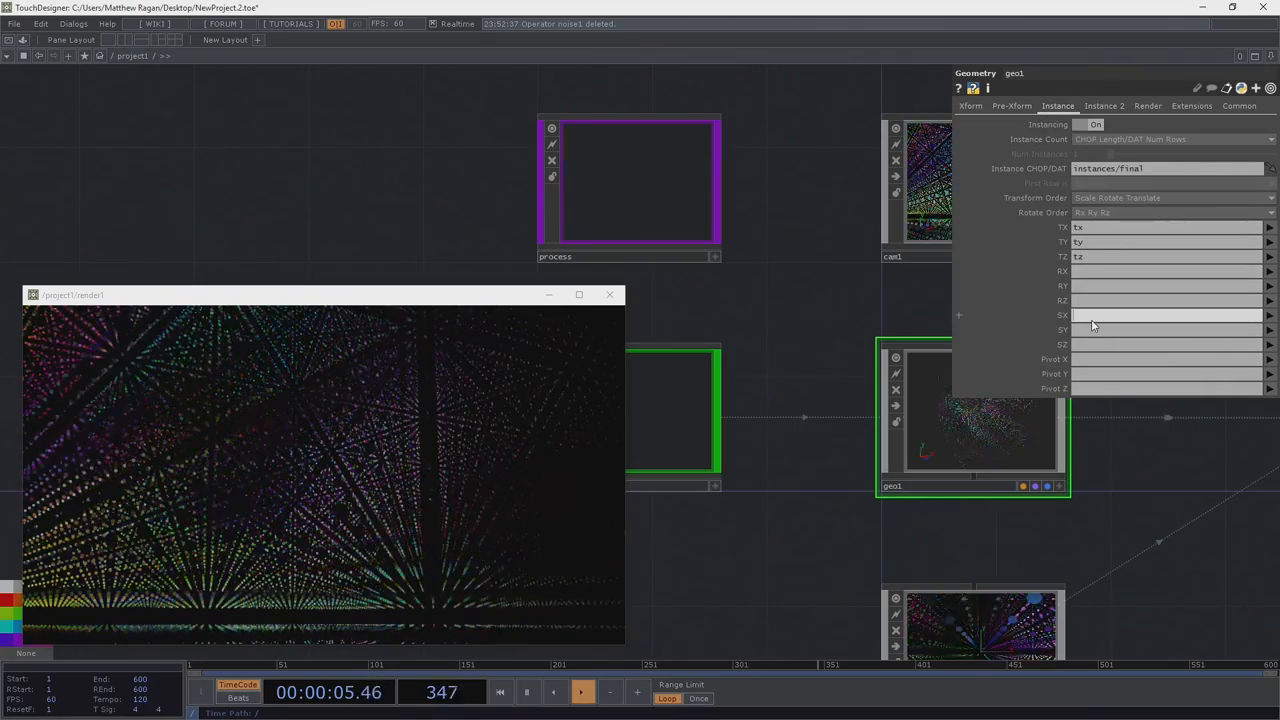
type("scale")
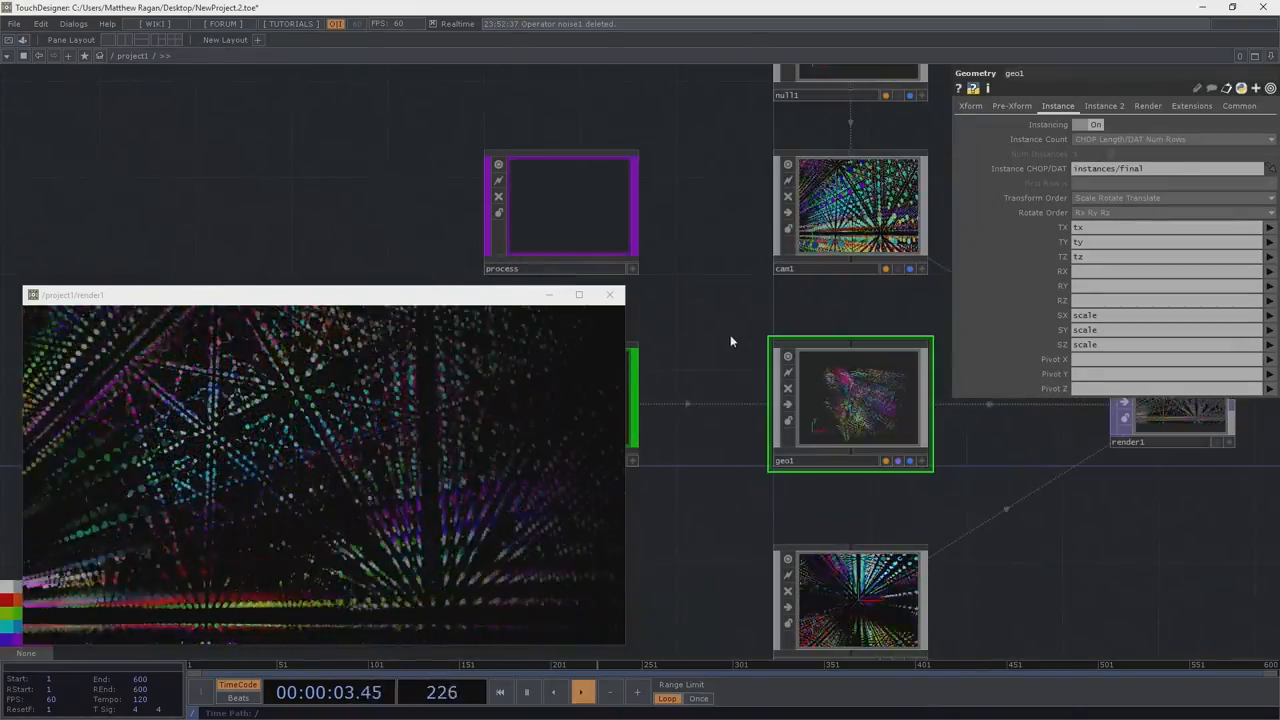
left_click(838, 525)
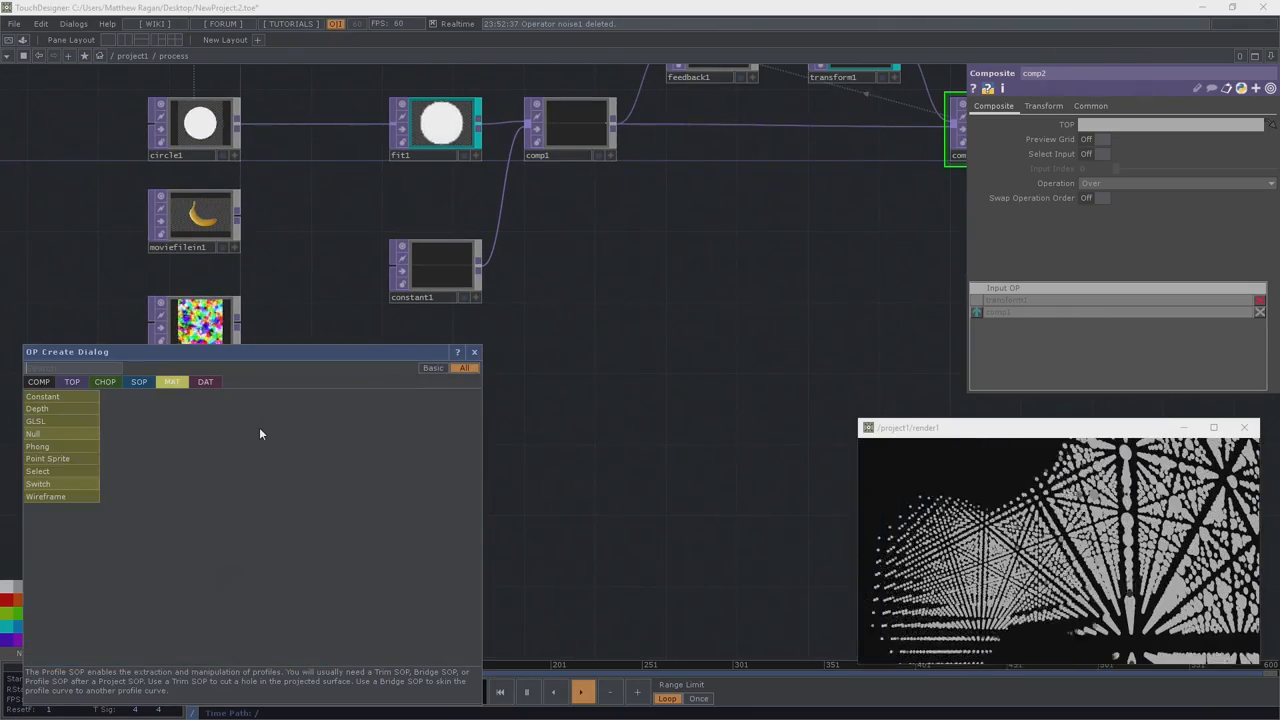
Show the MAT operator choices inside the process network
left_click(71, 381)
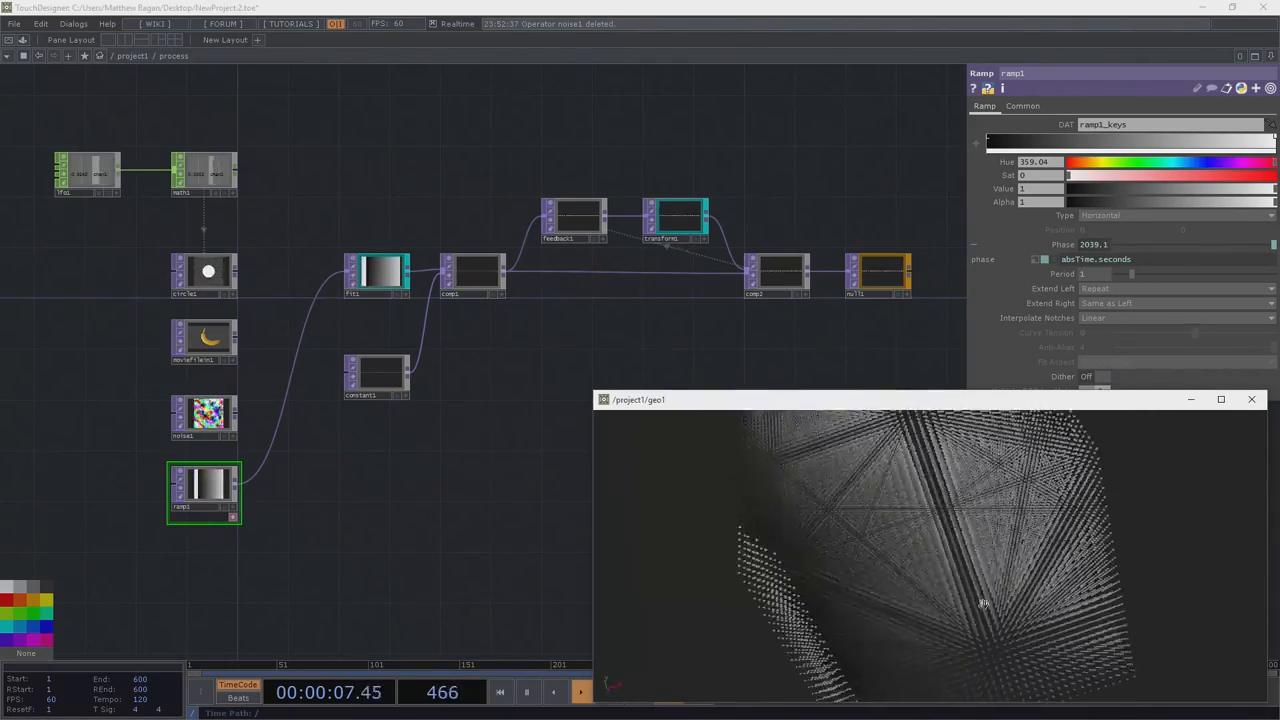
Change ramp1's type from horizontal to circular
left_click(1110, 215)
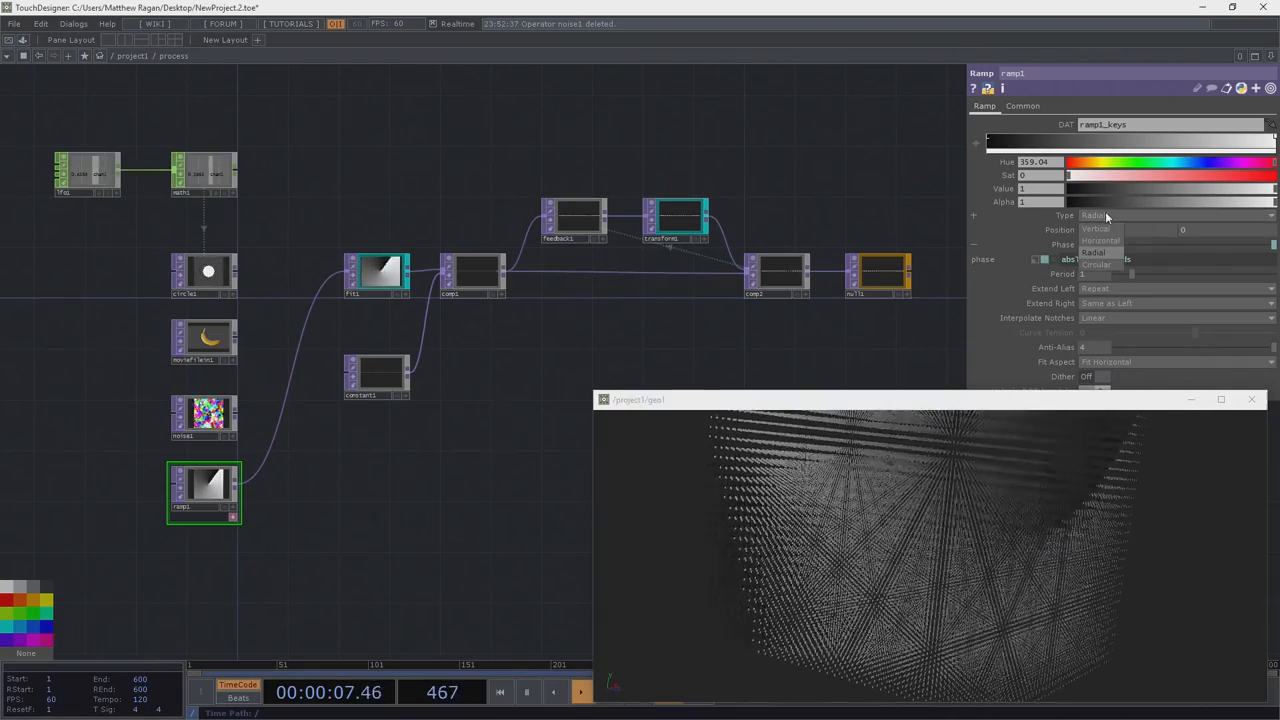
left_click(1098, 264)
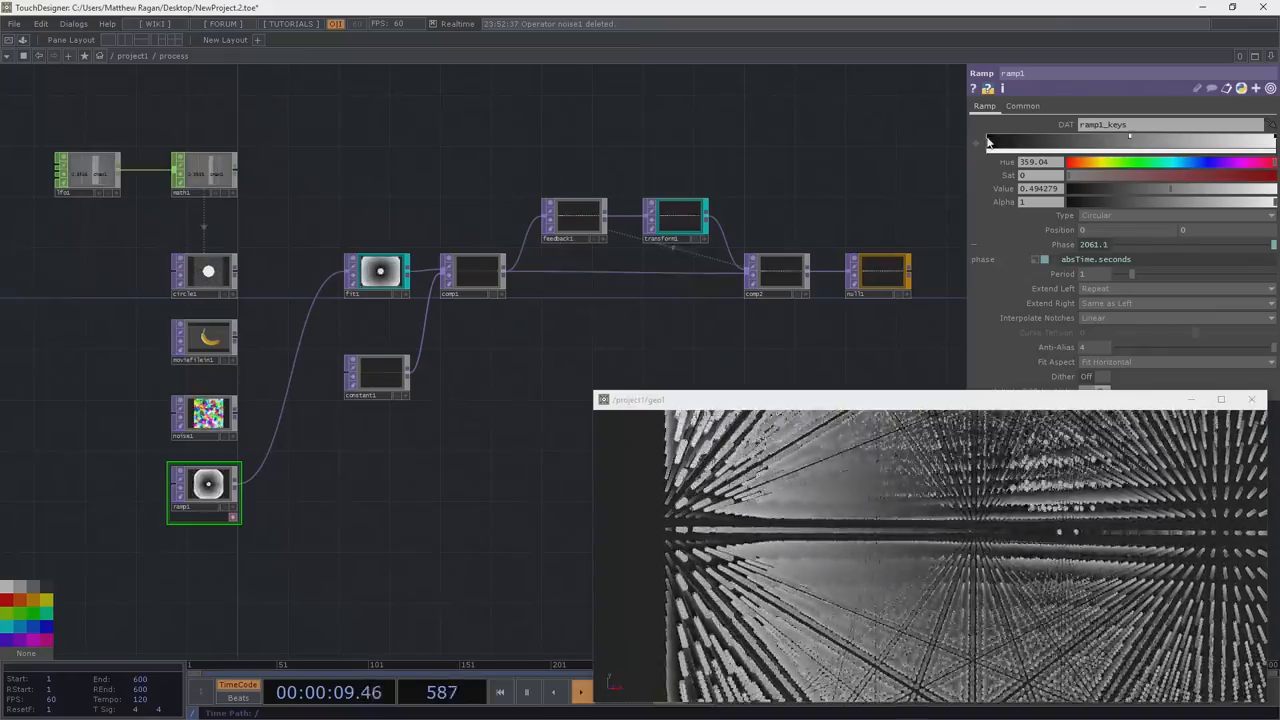
left_click_drag(1260, 202, 1228, 202)
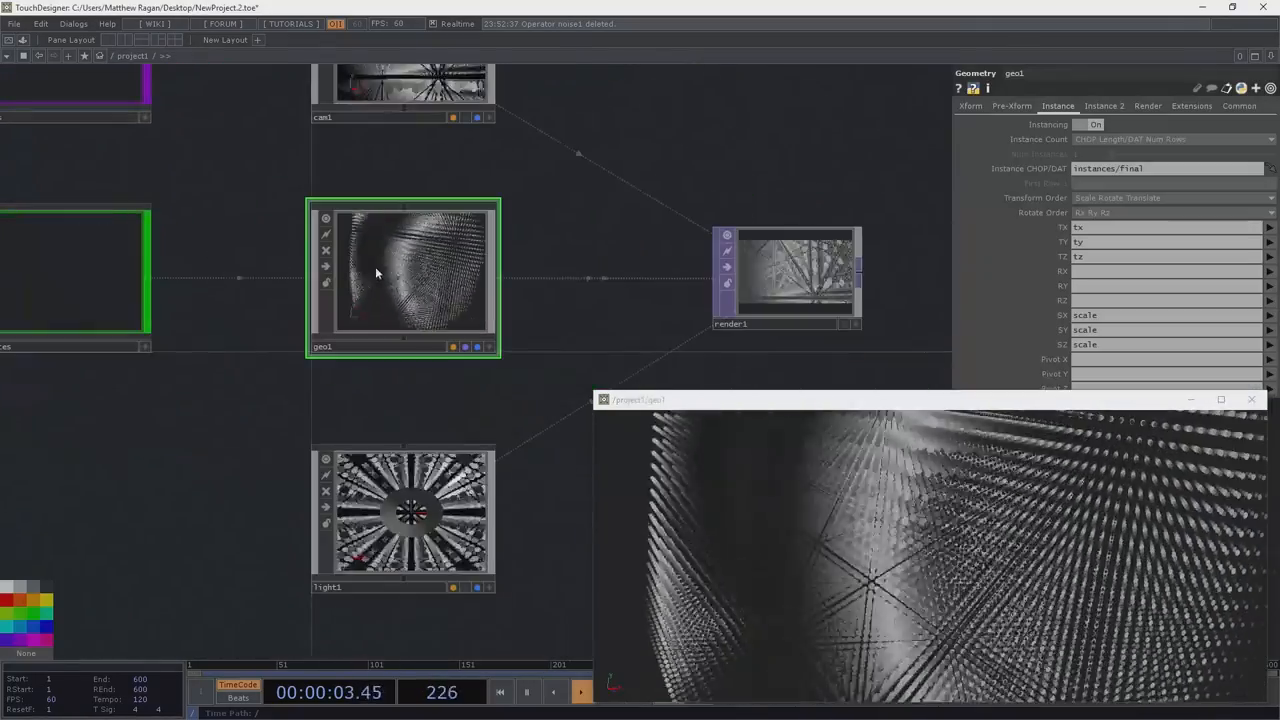
Dive inside geo1 and inspect circle1's parameters
double_click(378, 273)
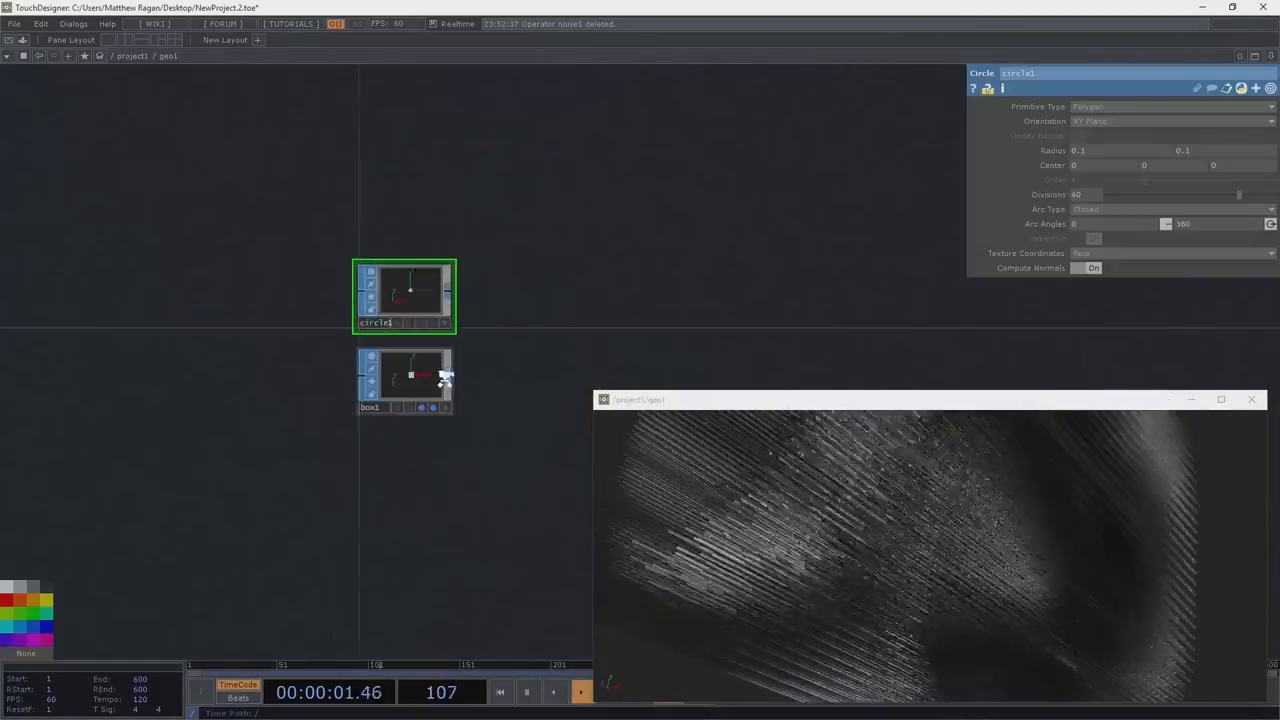
left_click(404, 378)
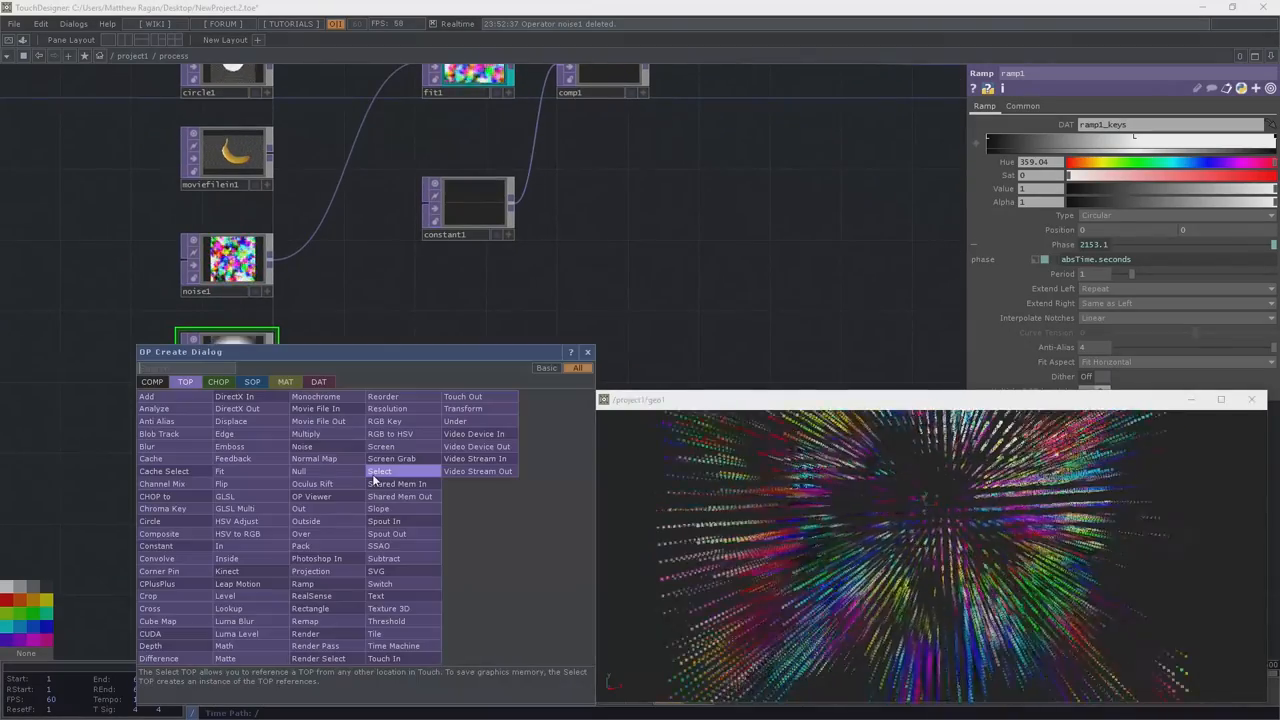
Search the OP Create Dialog for 'mov' to add a Movie File In TOP
type("mov")
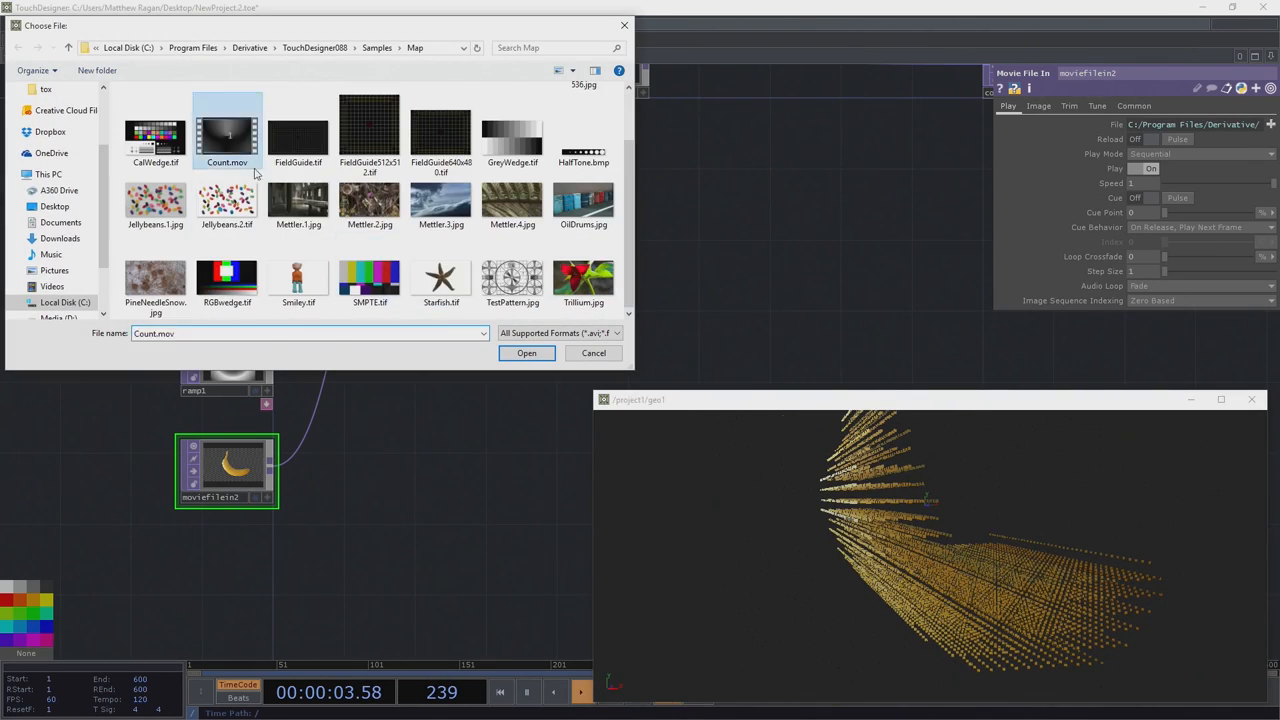
Load Count.mov into the movie input, then browse Dropbox into the TouchDesigner folder
left_click(526, 353)
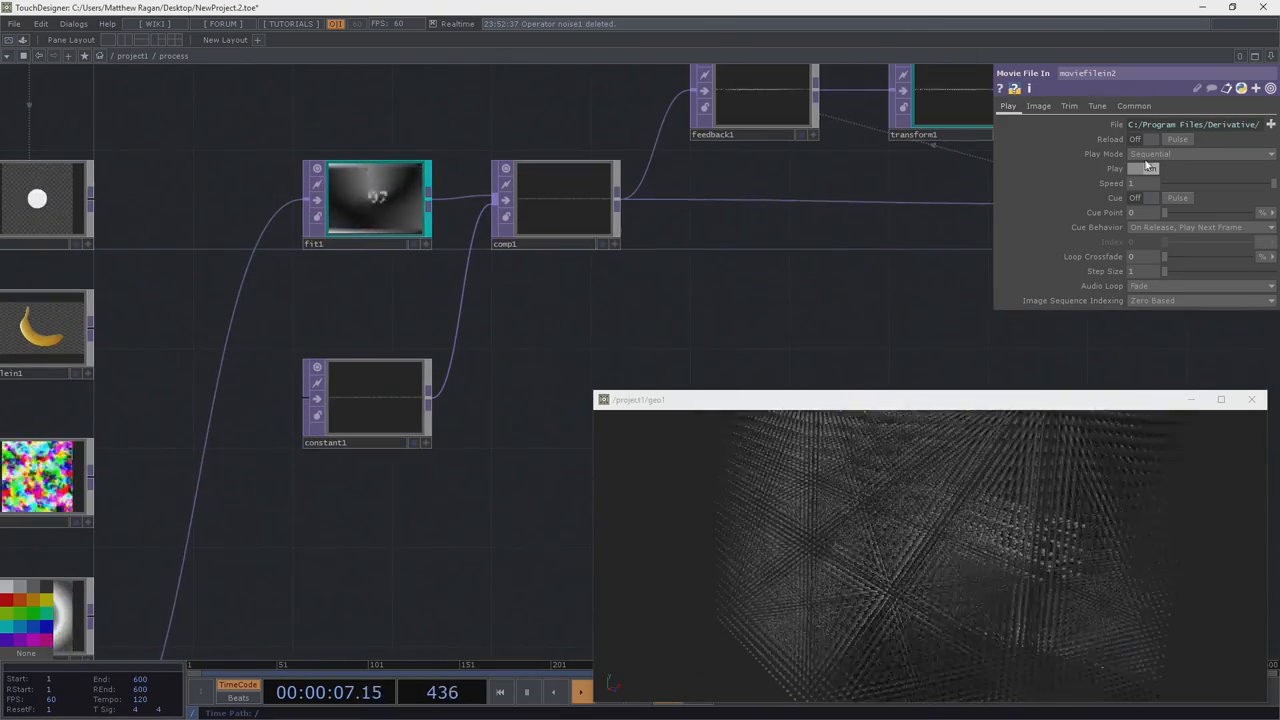
left_click(1272, 124)
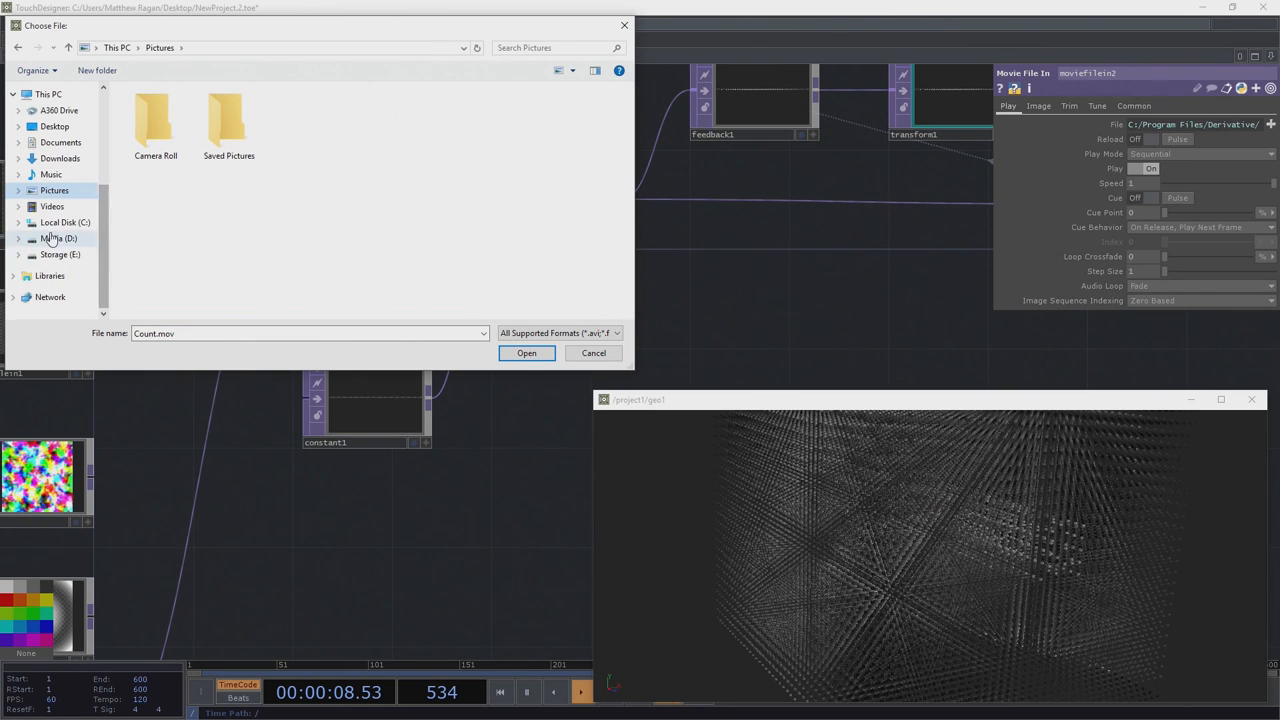
left_click(65, 222)
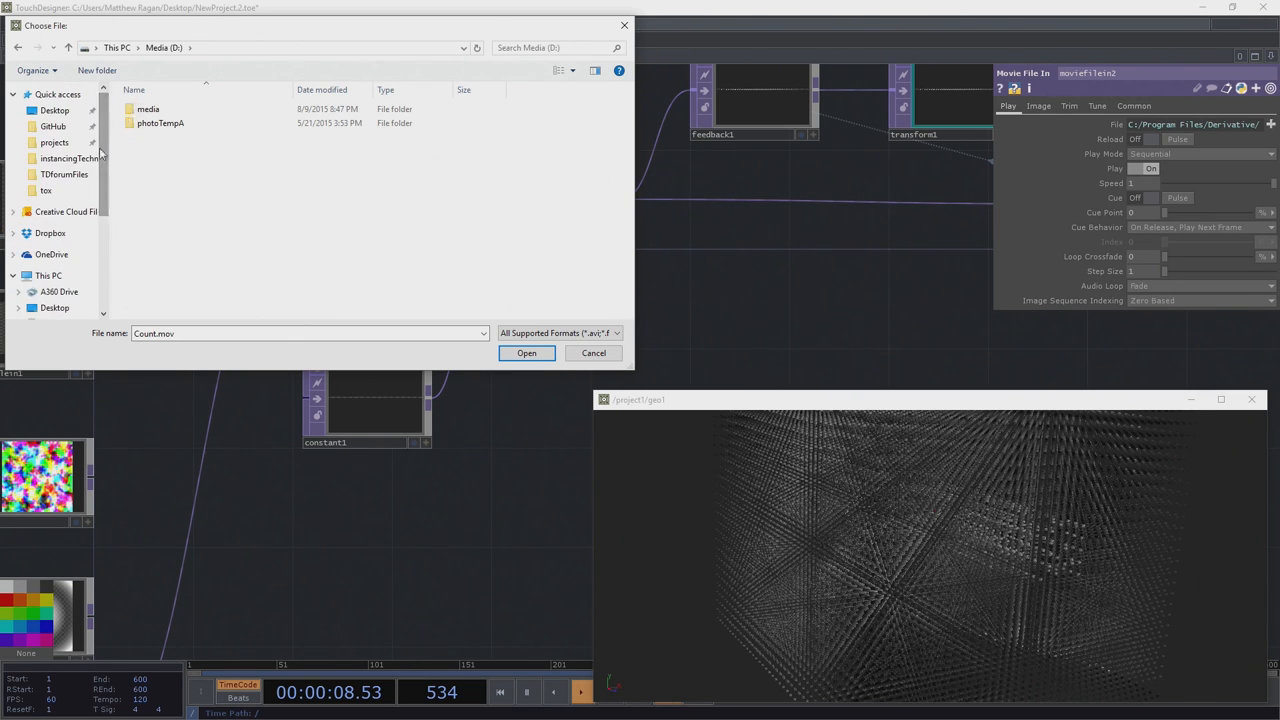
left_click(48, 232)
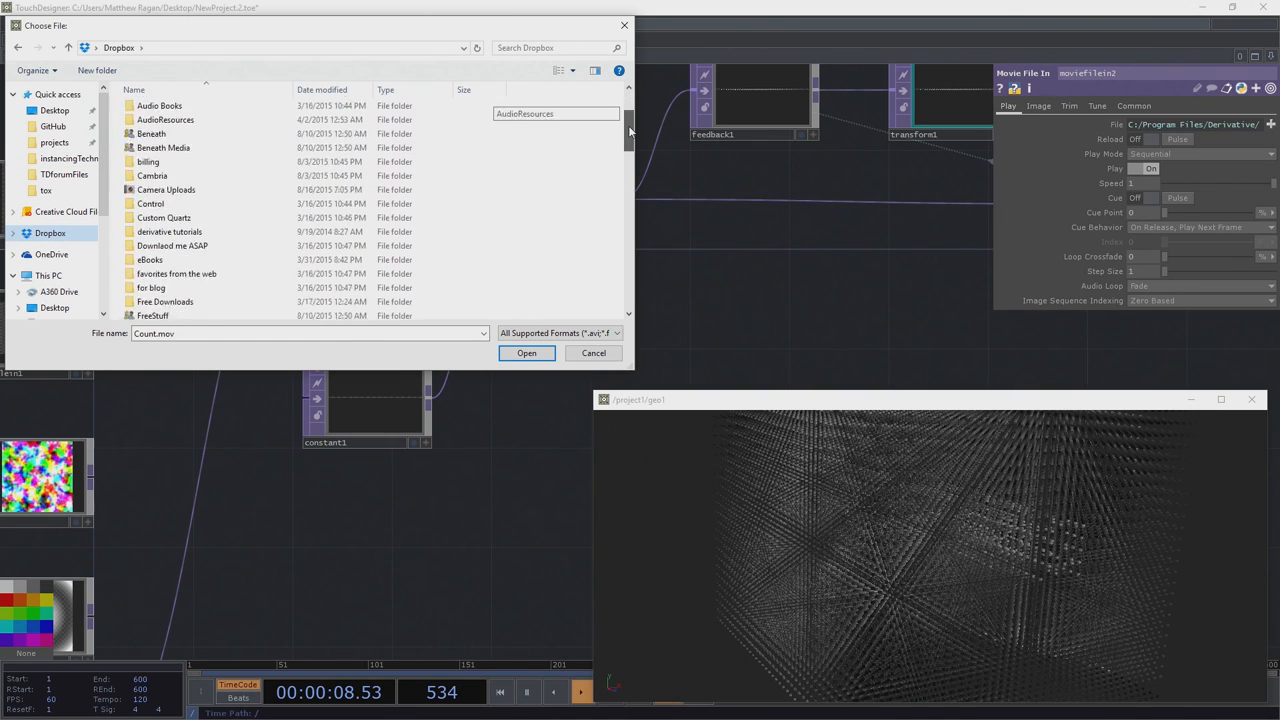
scroll("down", 3)
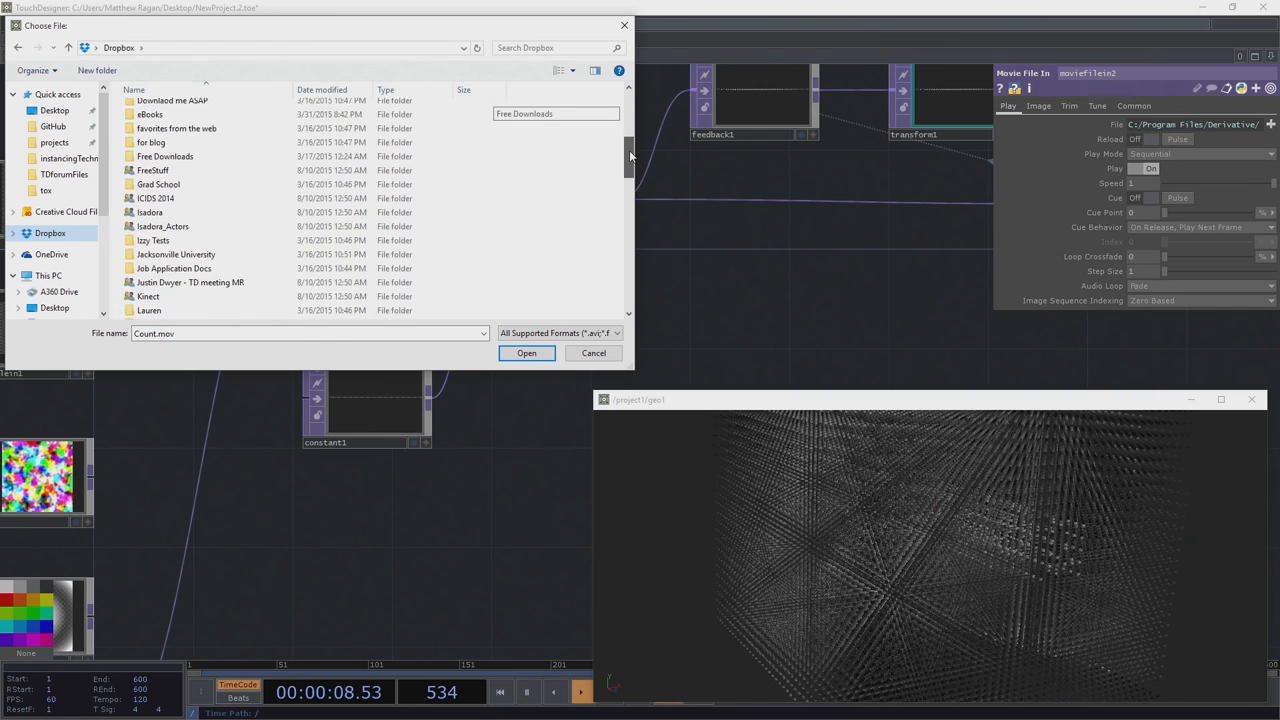
scroll("down", 3)
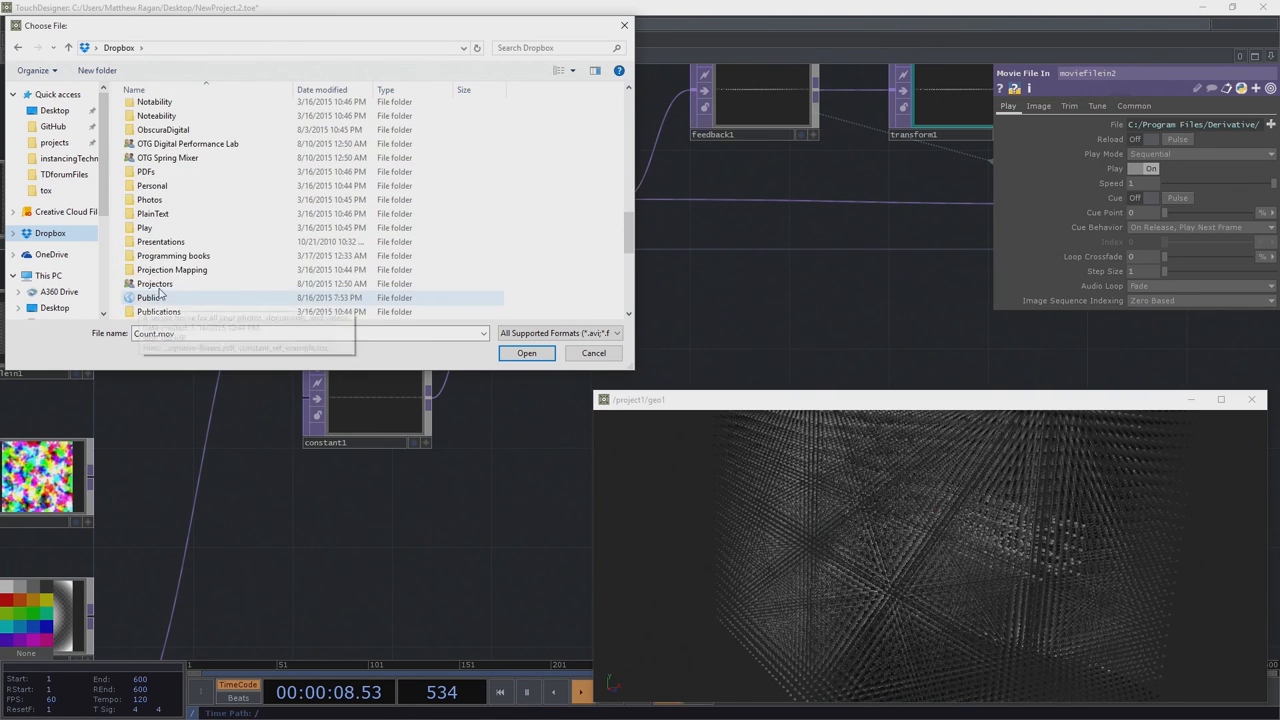
scroll("down", 3)
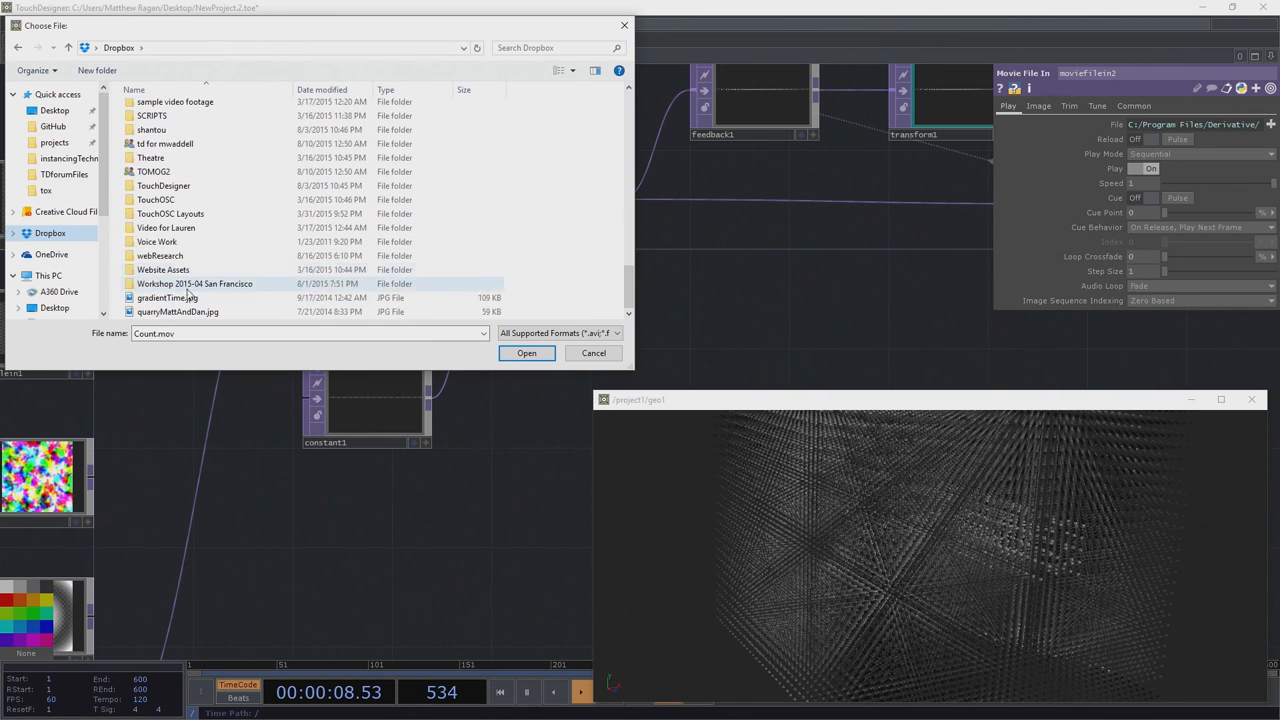
left_click(162, 185)
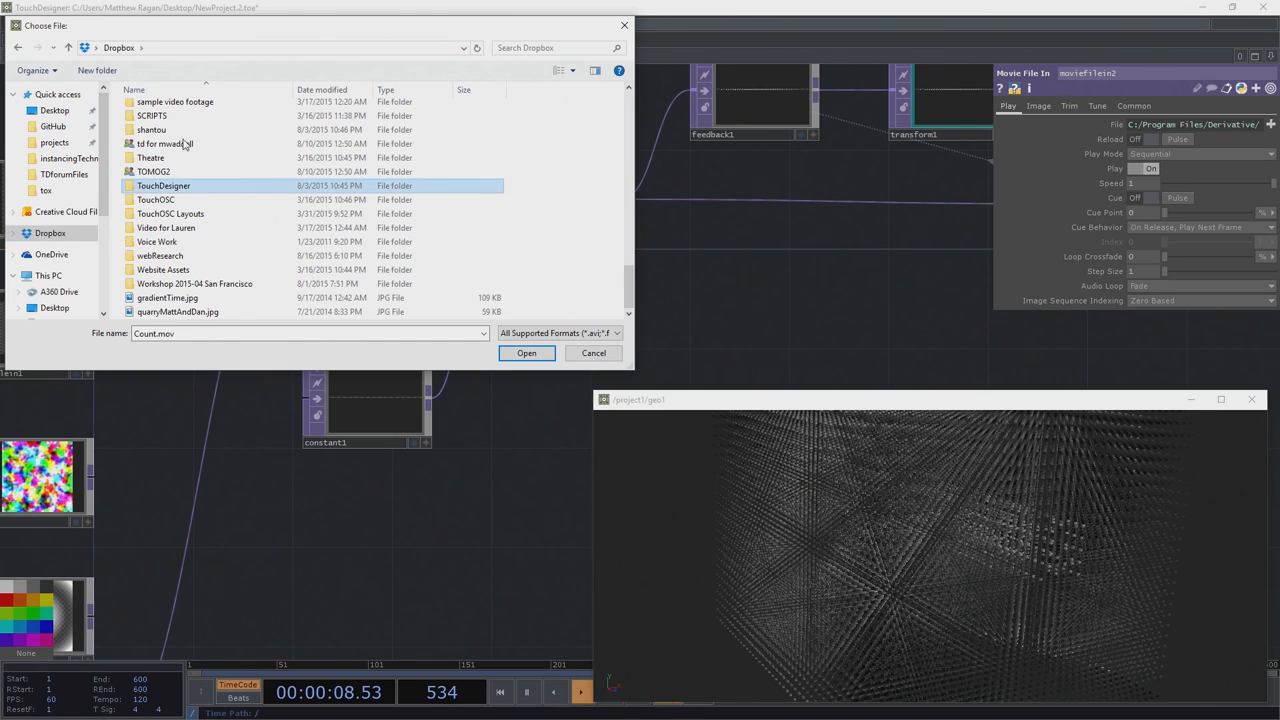
mouse_move(343, 357)
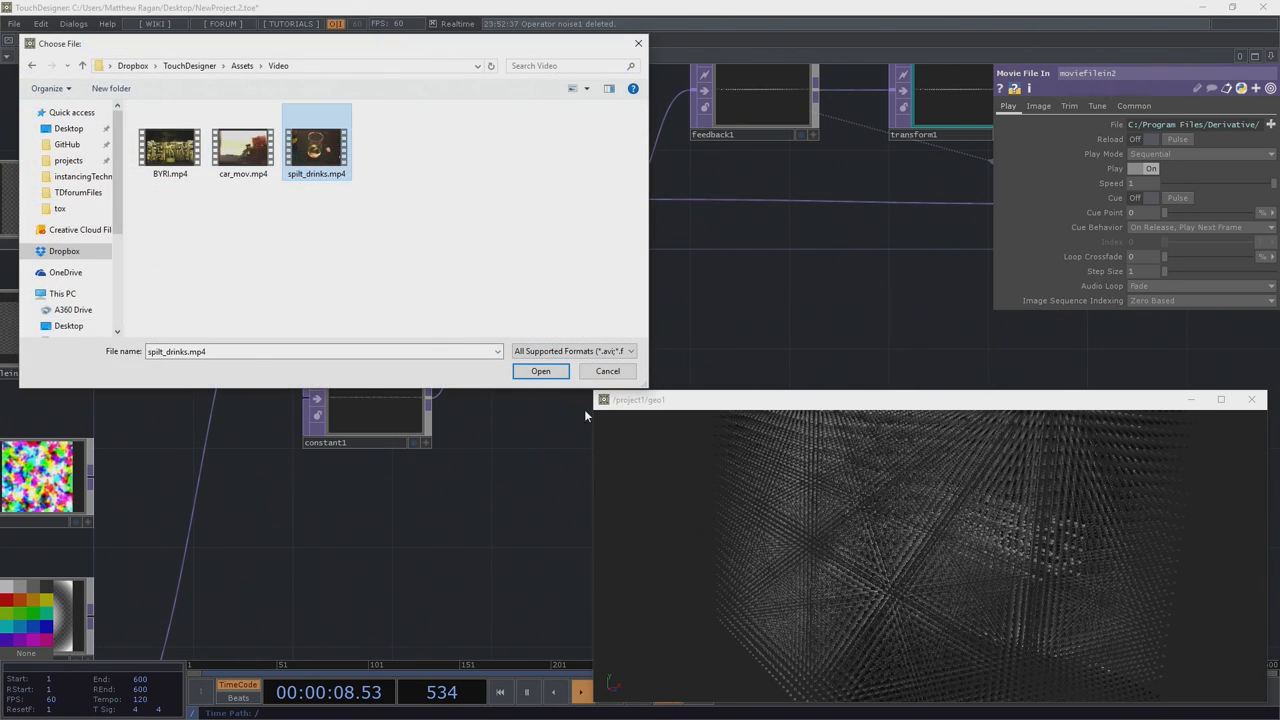
Open spilt_drinks.mp4 in moviefilein2 so geo1's instances take the video's colours
left_click(540, 371)
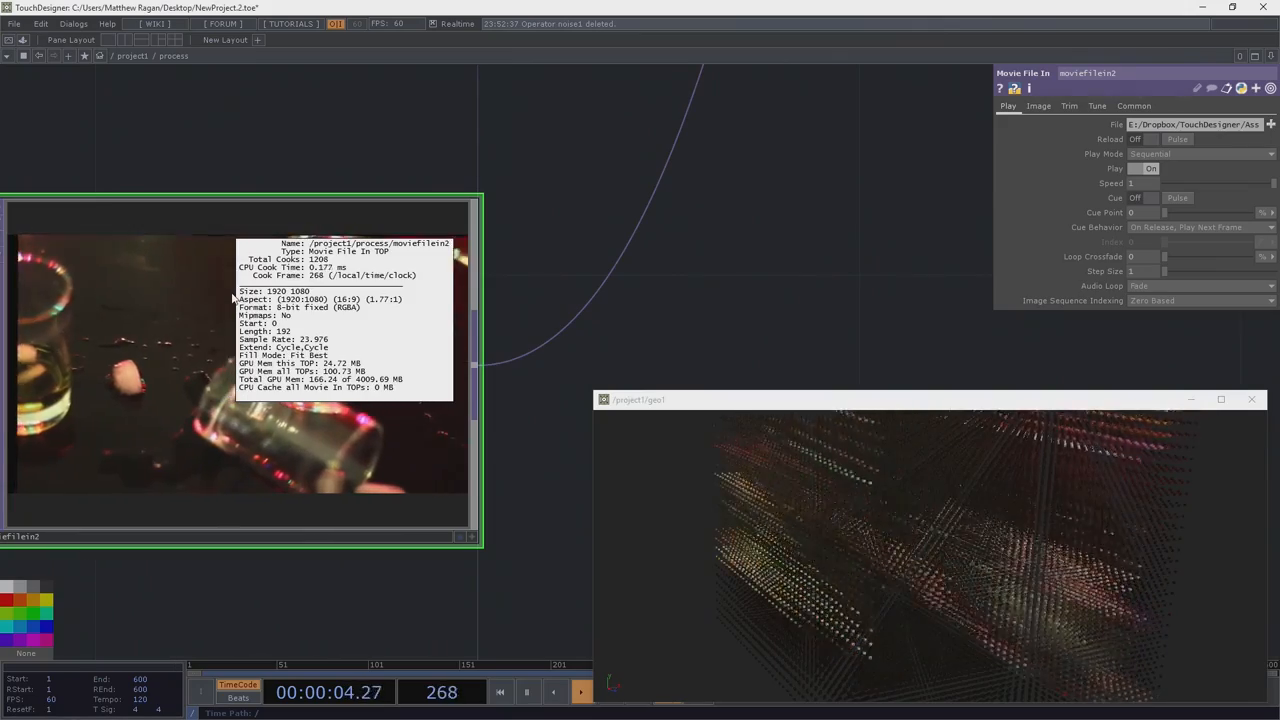
mouse_move(340, 306)
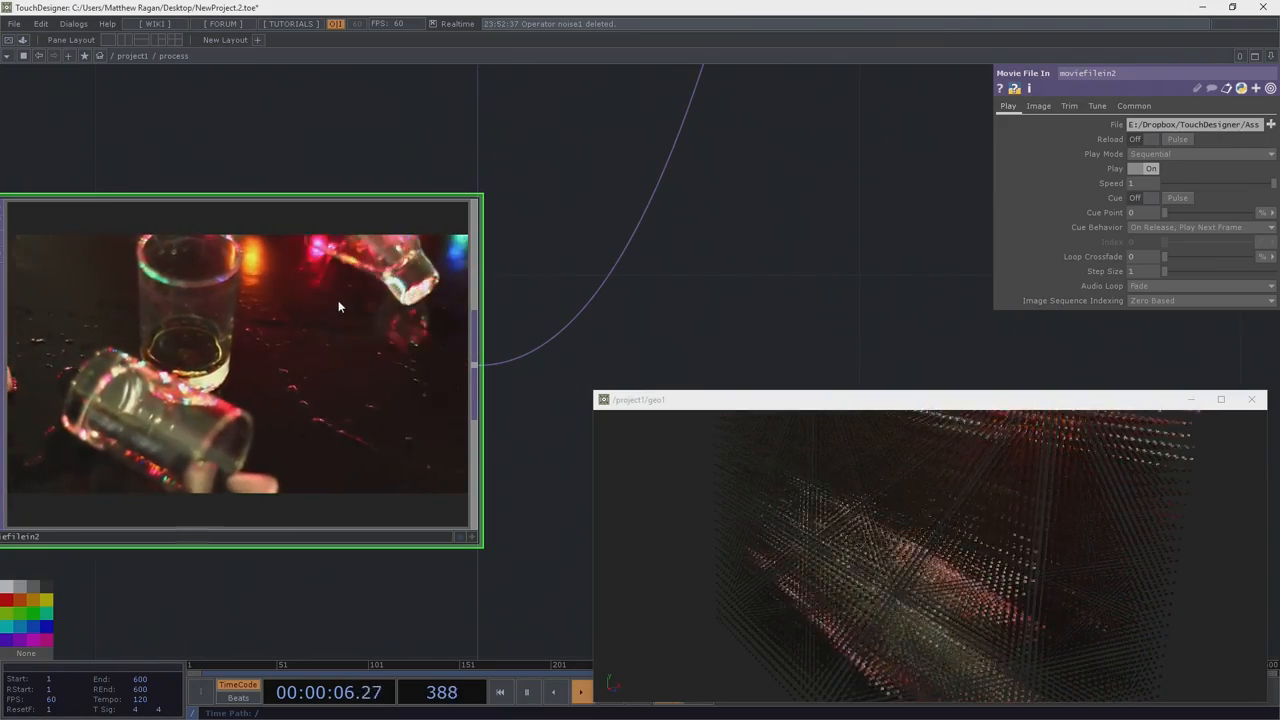